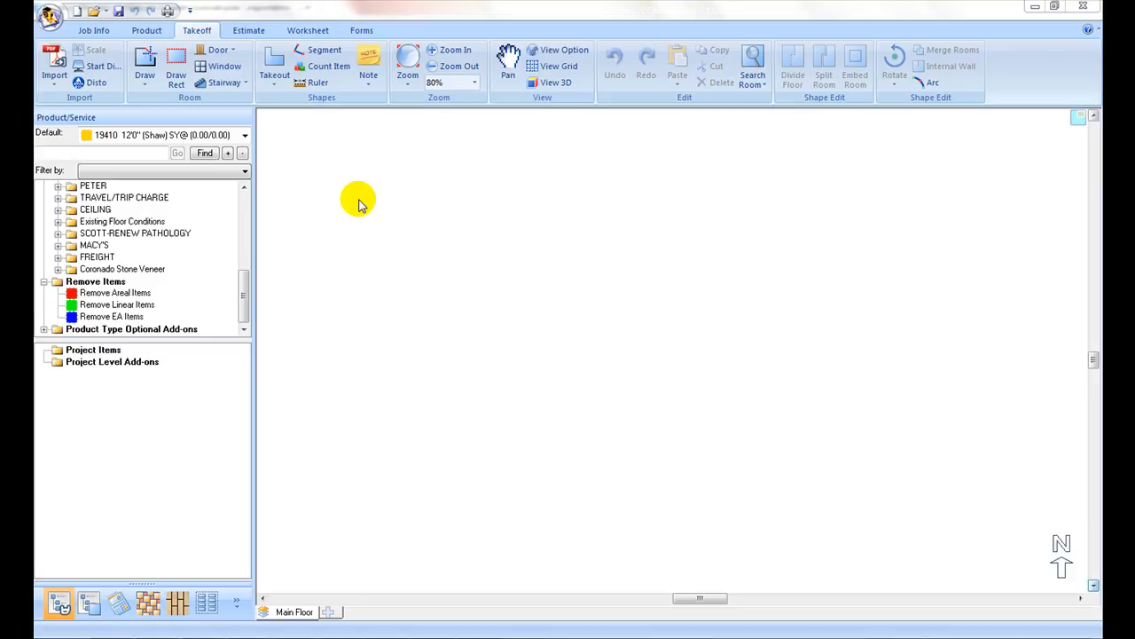
mouse_move(143, 131)
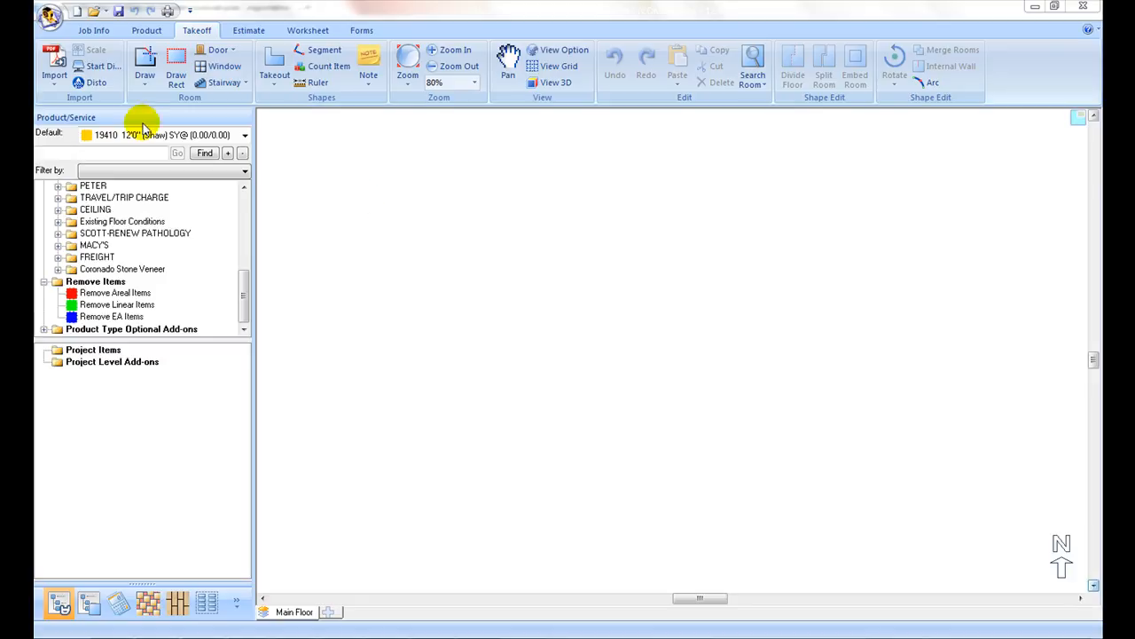
- Show the Takeoff Import options for PDF, CAD and image files
click(44, 62)
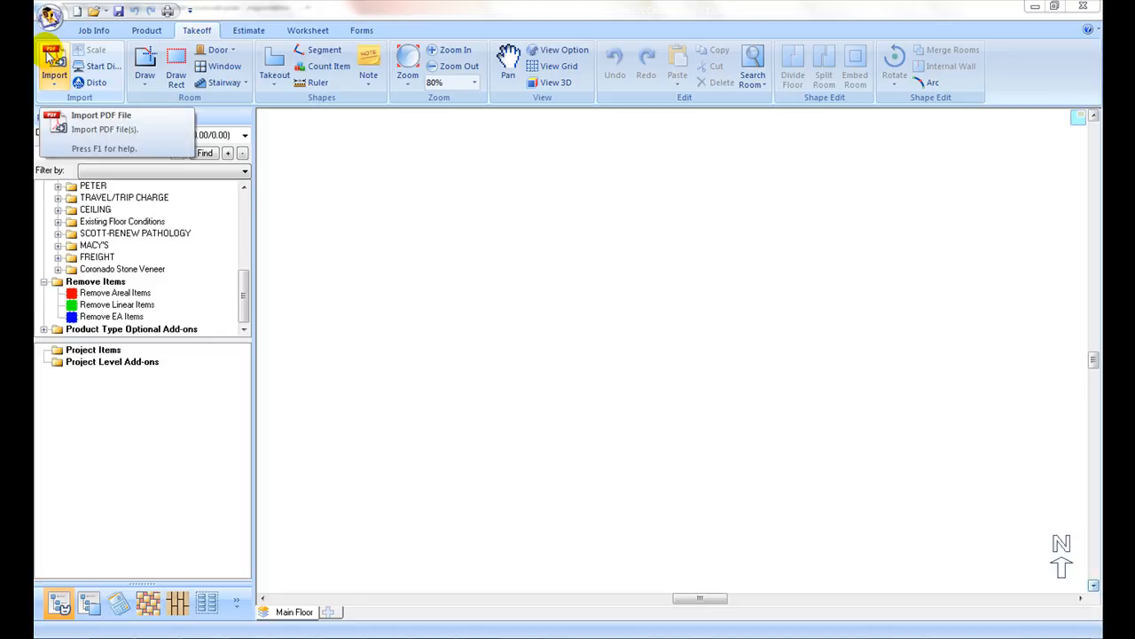
click(44, 67)
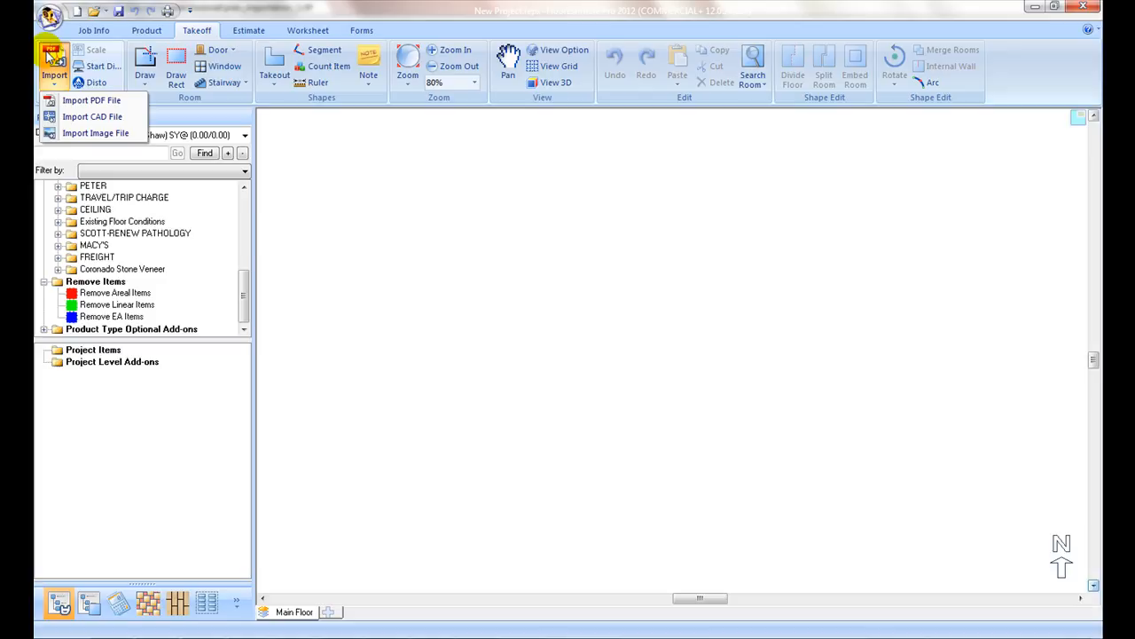
mouse_move(89, 100)
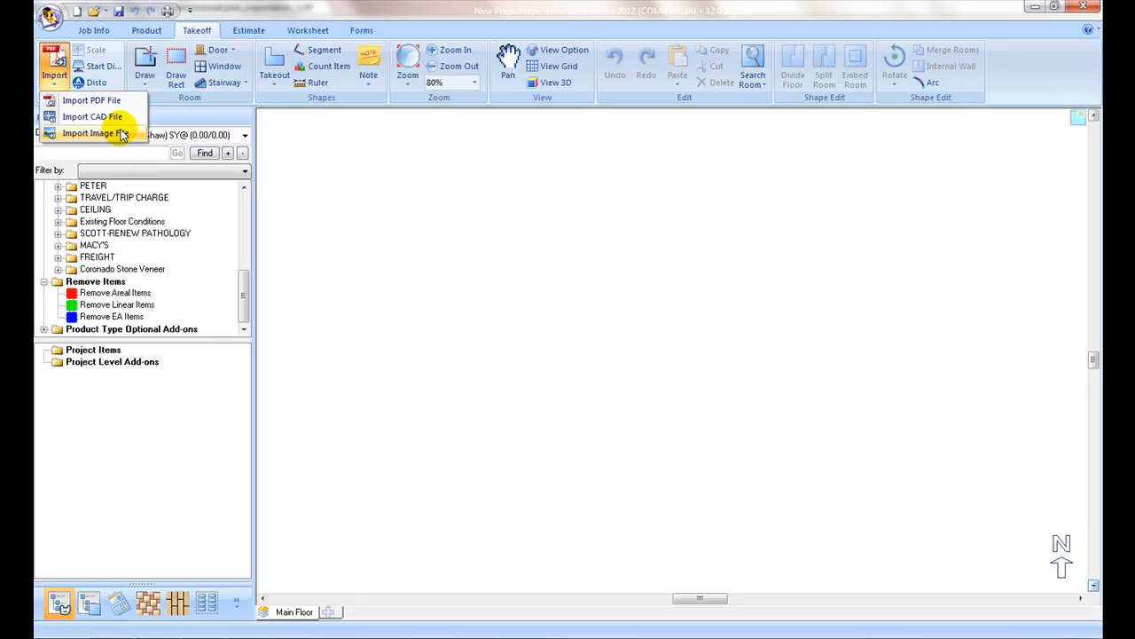
- Select the A-603 schedule, AP101 A-603 floorplan and Pitt Meadows Library PDFs, and load them
click(91, 100)
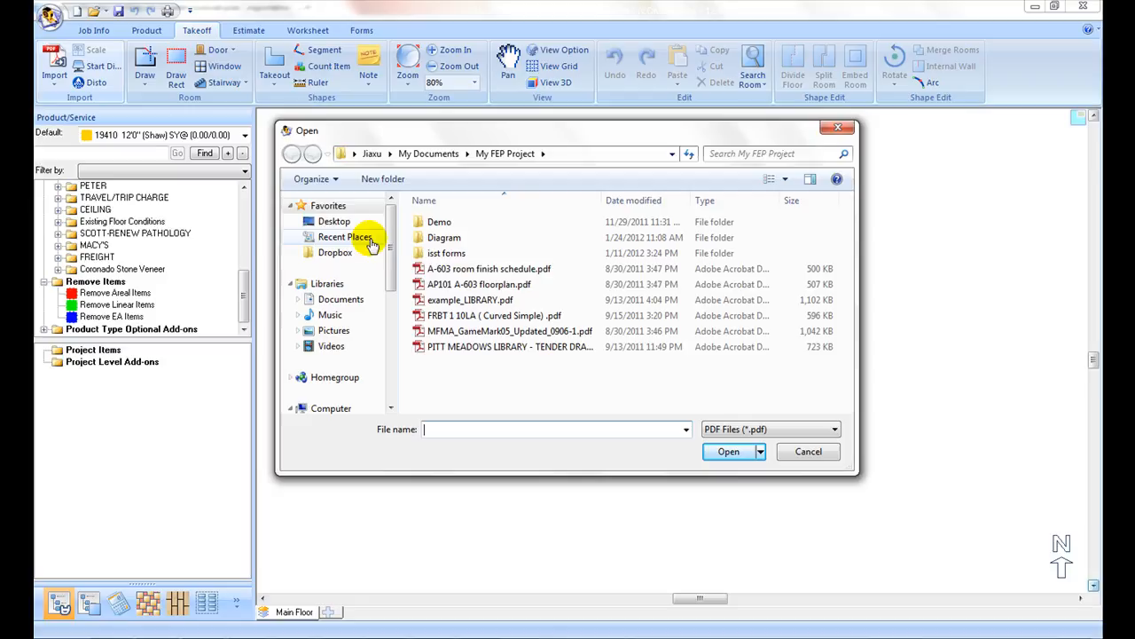
mouse_move(559, 299)
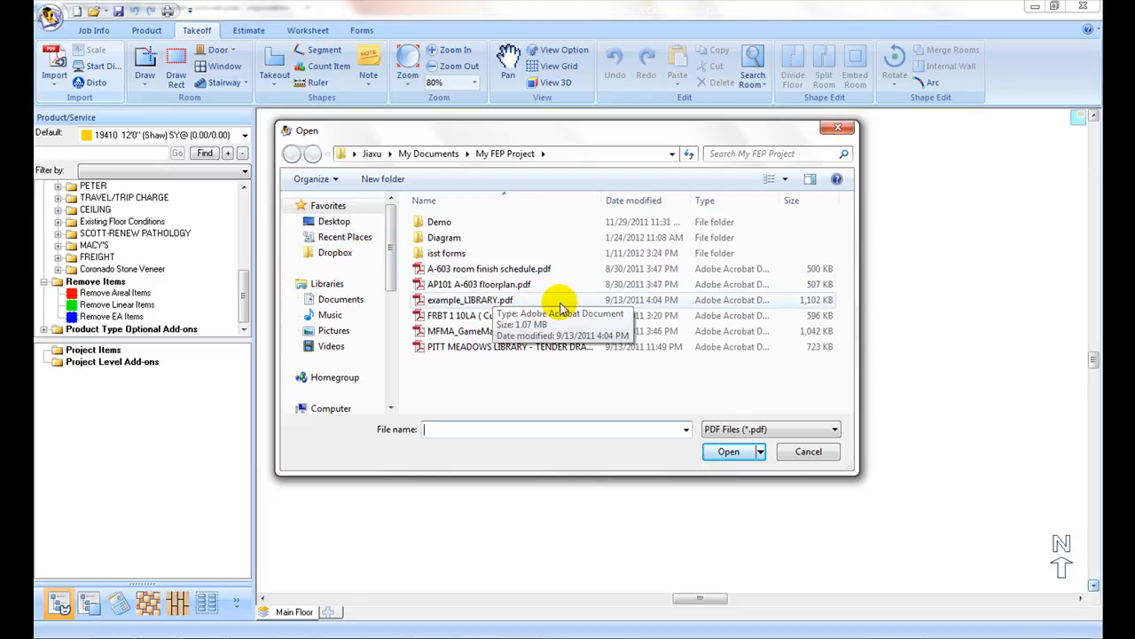
mouse_move(535, 269)
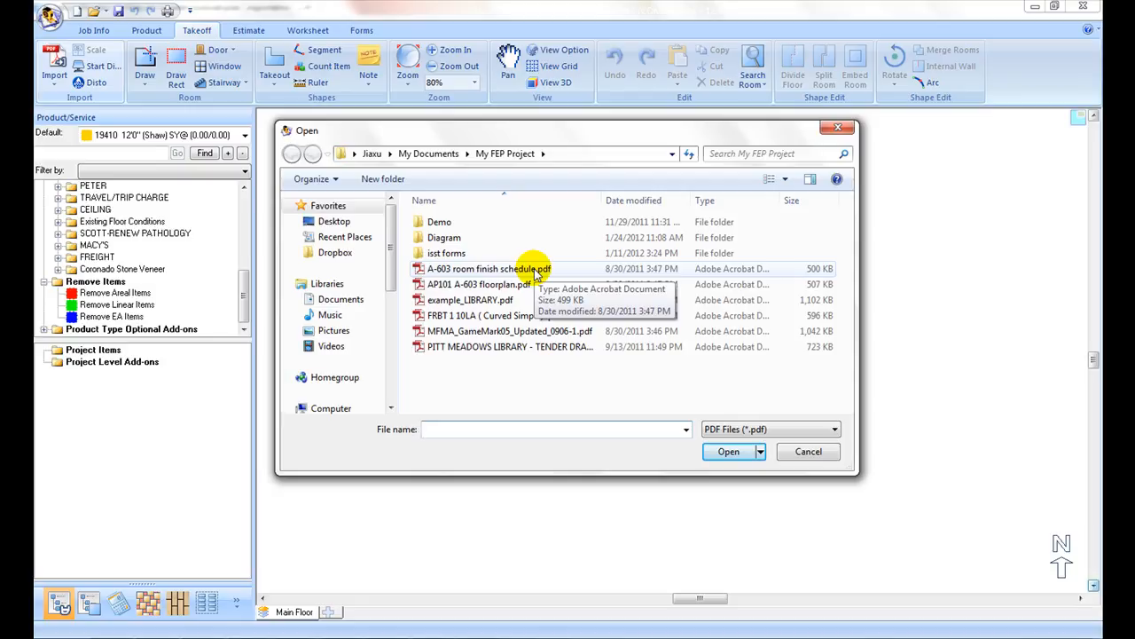
click(485, 268)
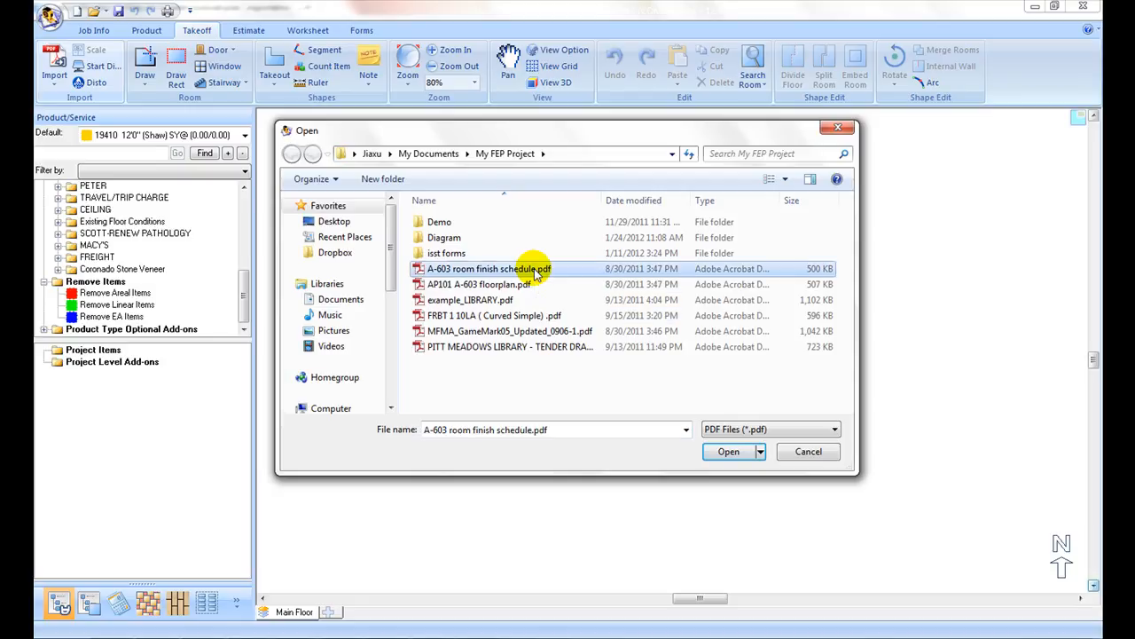
mouse_move(504, 284)
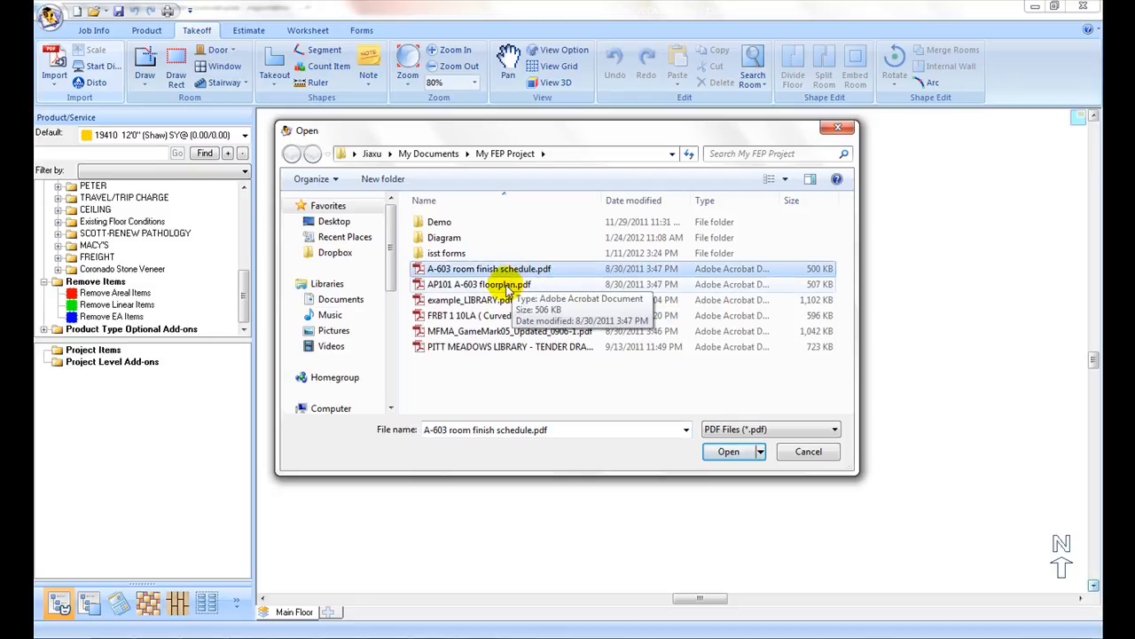
click(493, 315)
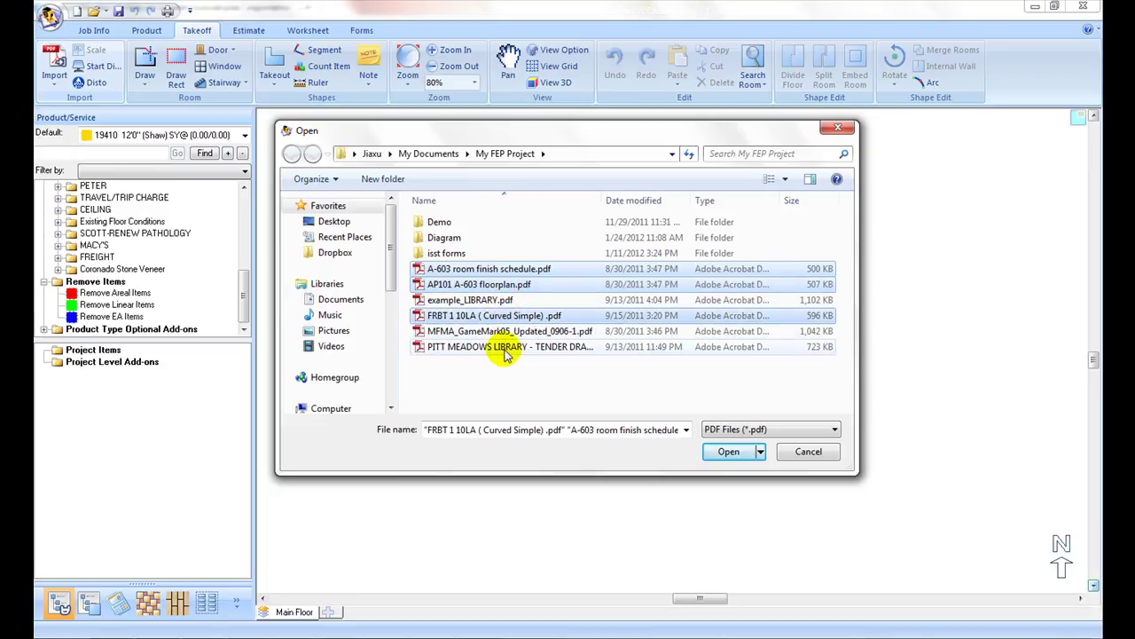
click(505, 346)
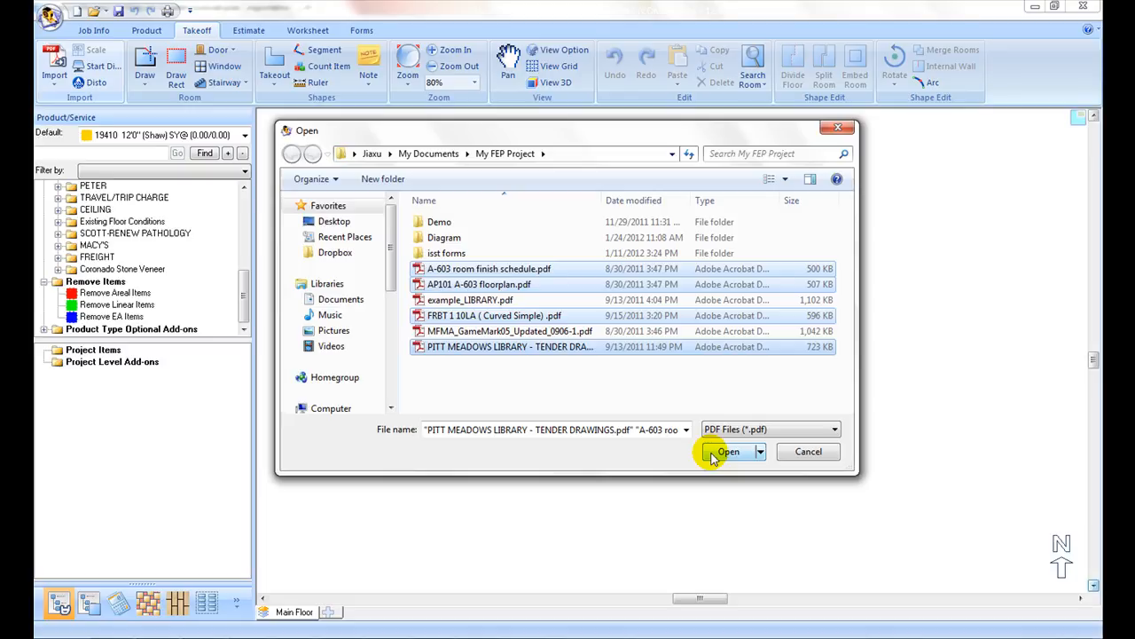
click(728, 451)
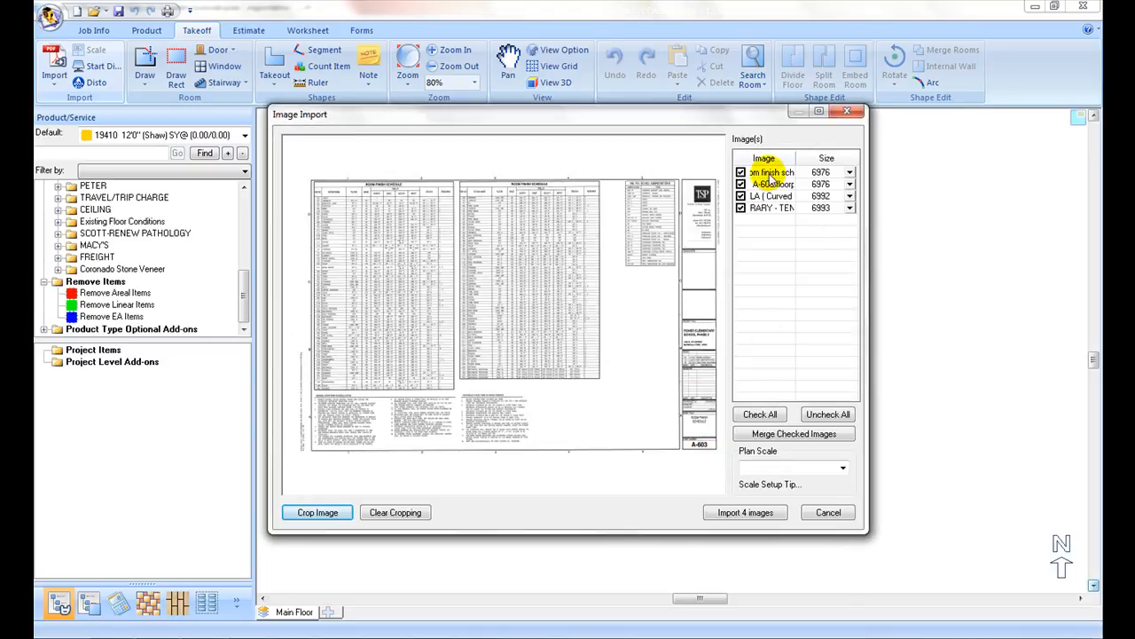
- Exclude the room finish schedule and library drawings, then import the two remaining plans
click(774, 184)
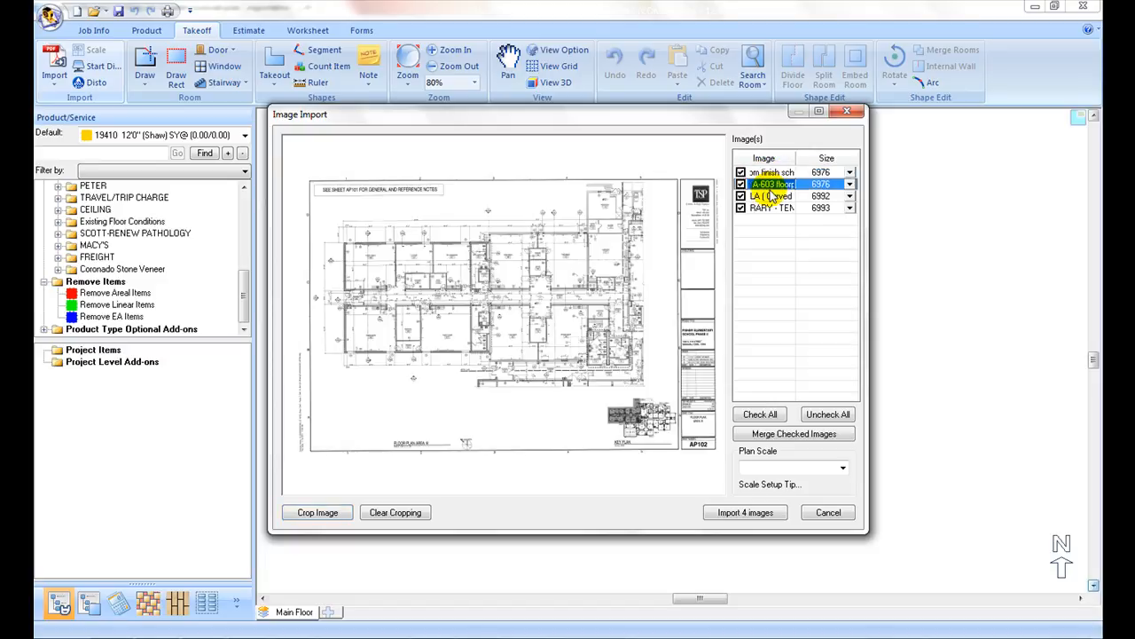
click(771, 196)
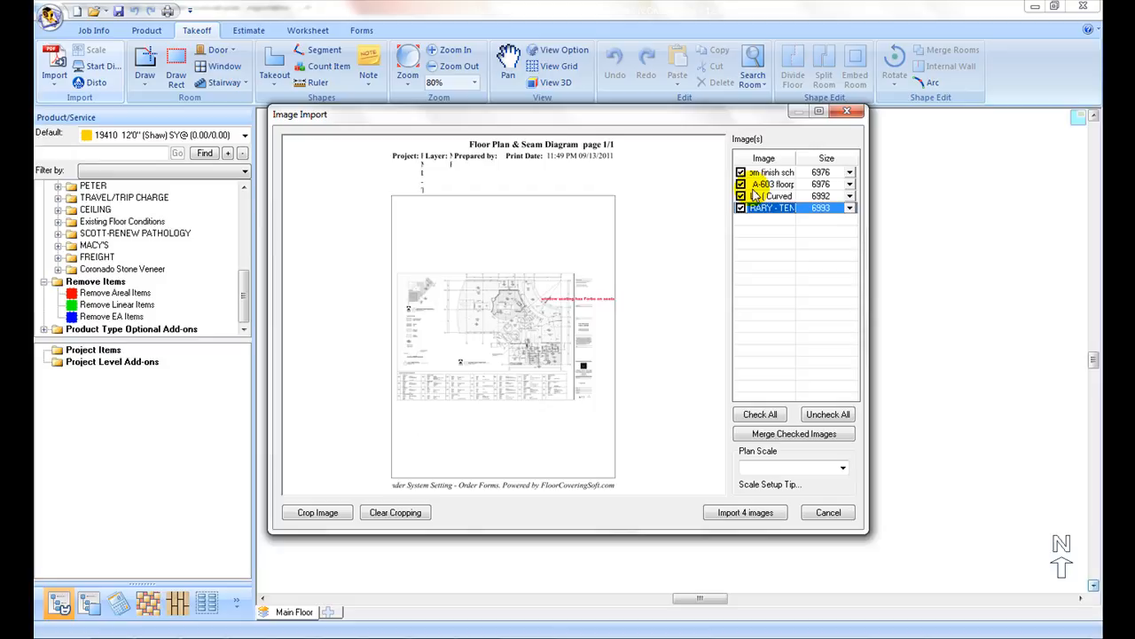
click(768, 173)
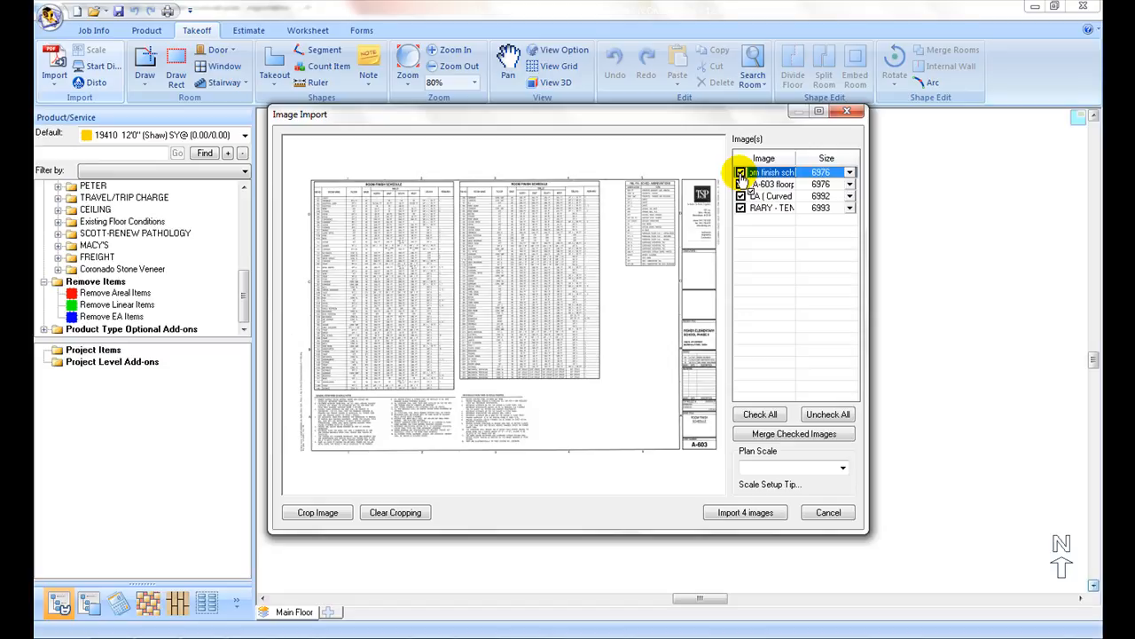
click(739, 172)
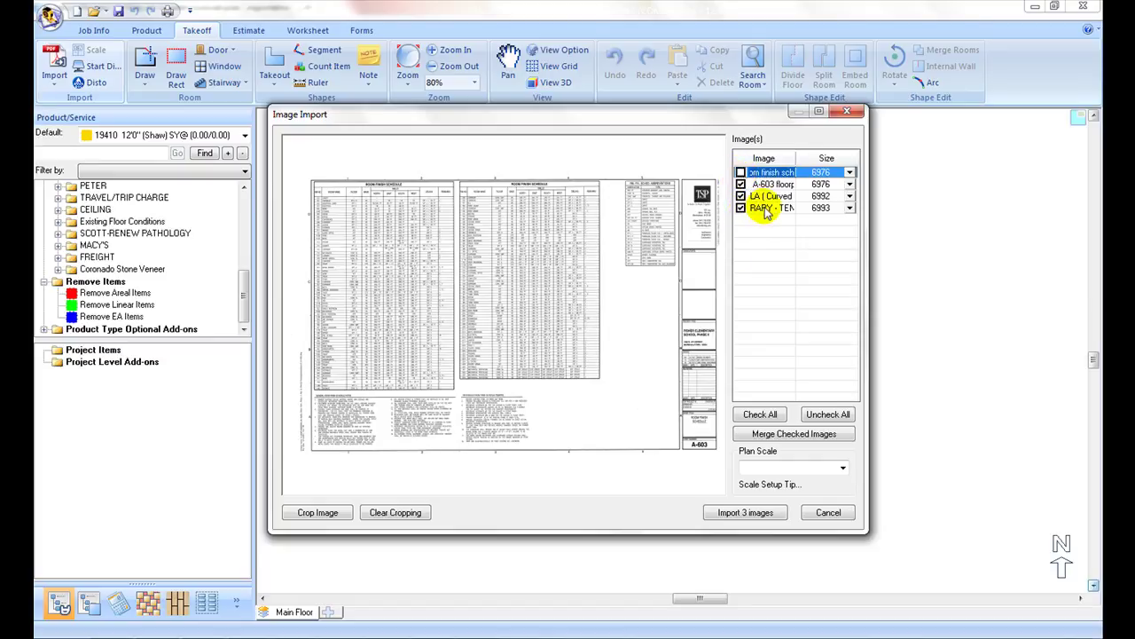
click(772, 206)
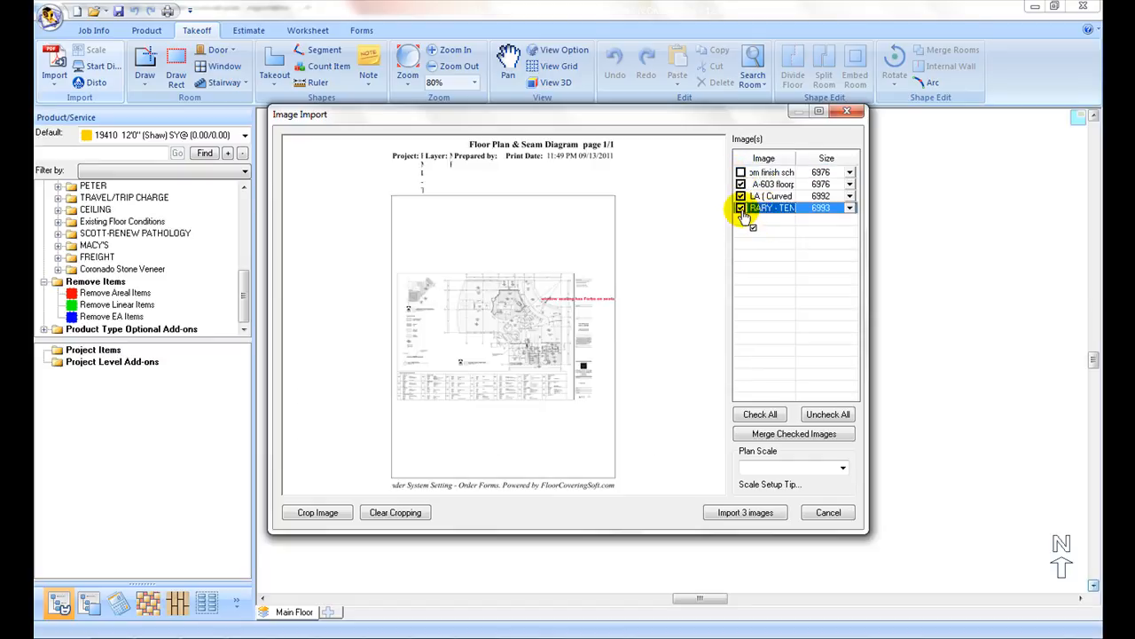
click(741, 207)
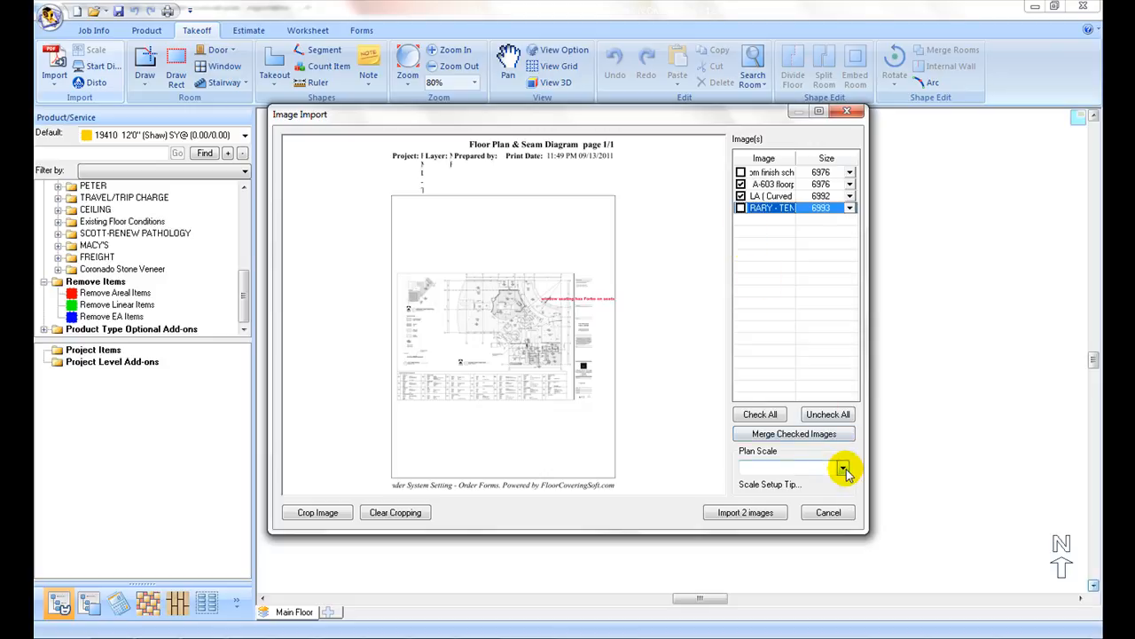
click(845, 468)
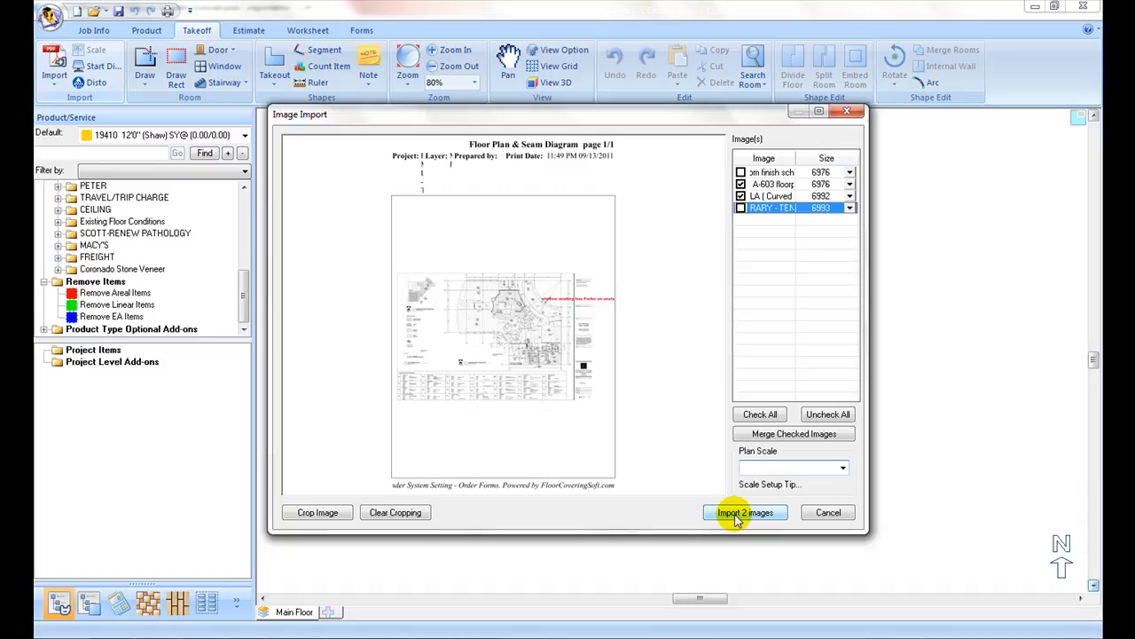
click(745, 512)
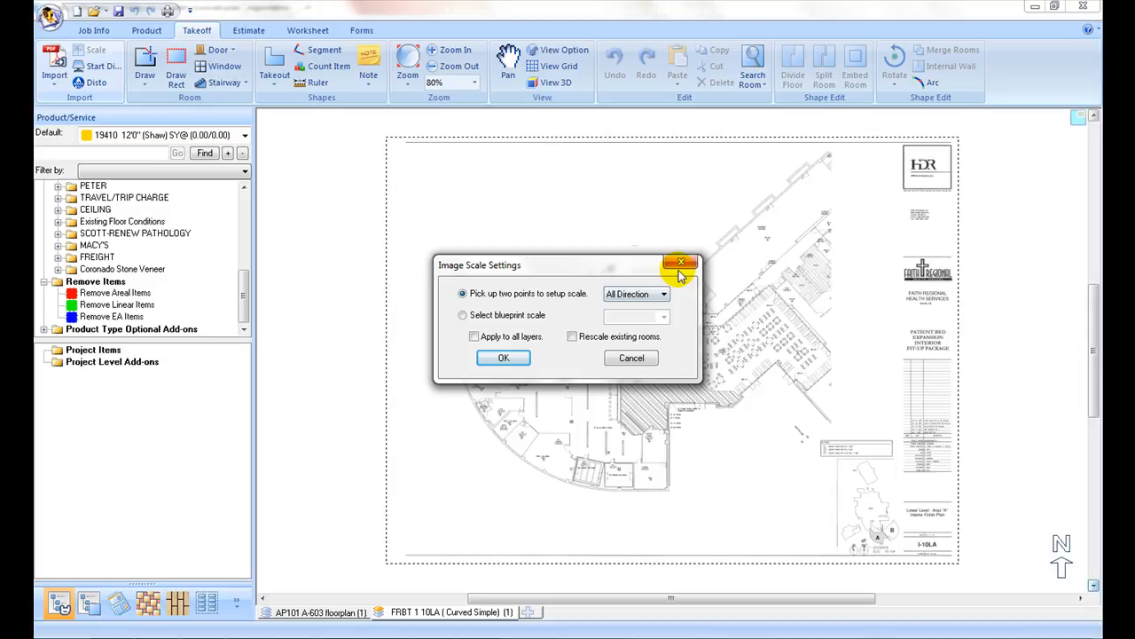
- Close Image Scale Settings and browse the FRBT 1 10LA and A-603 plan tabs
click(681, 264)
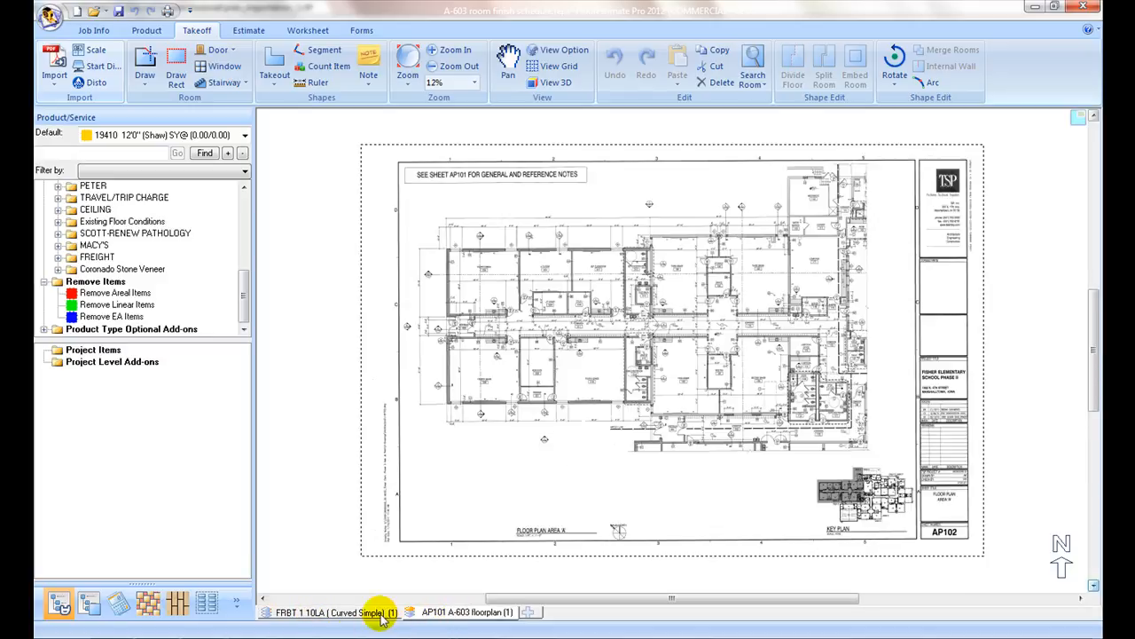
click(333, 611)
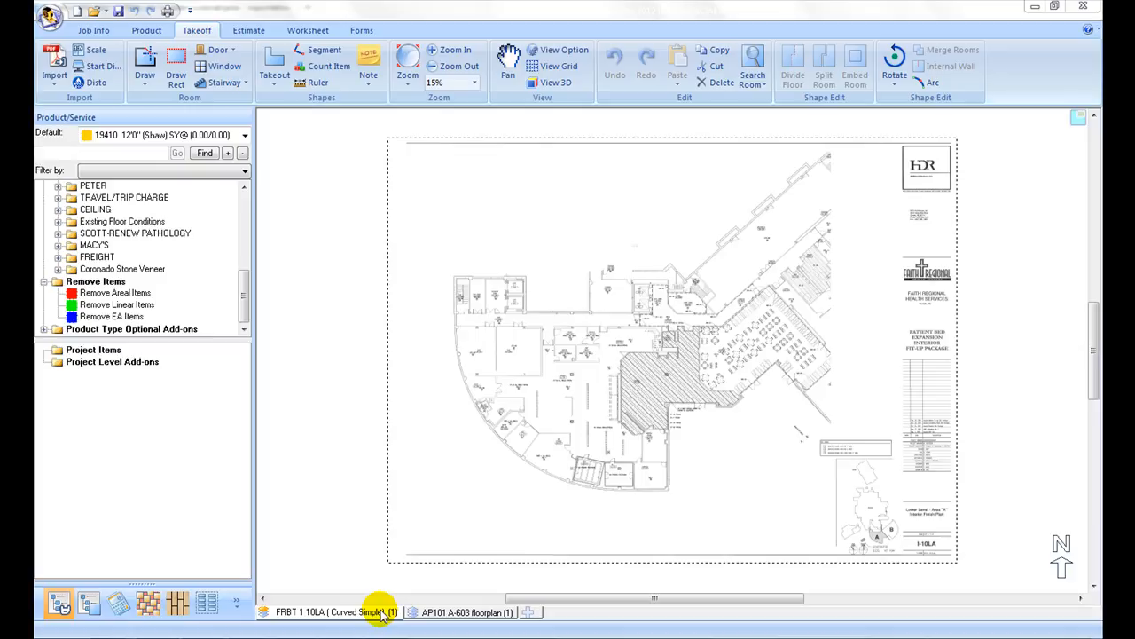
click(473, 611)
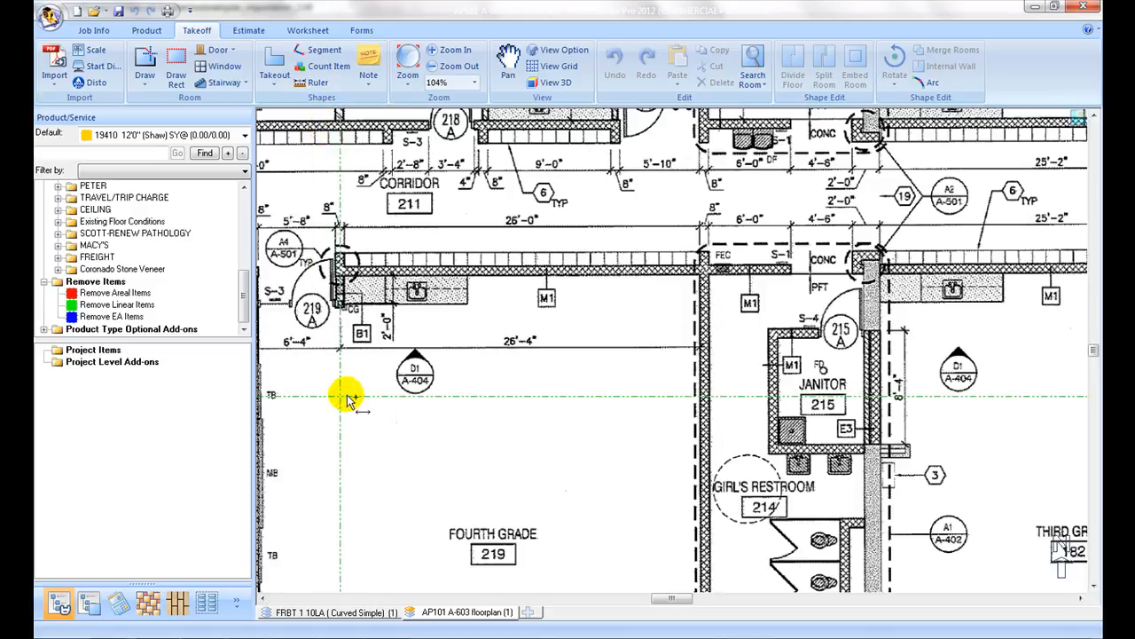
mouse_move(341, 392)
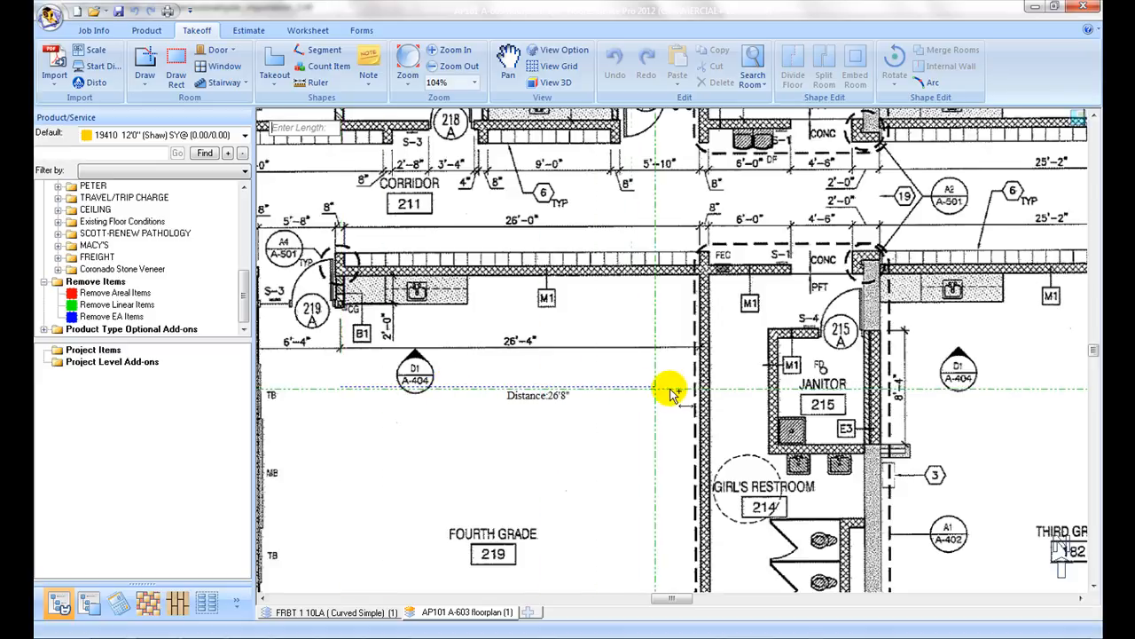
mouse_move(696, 392)
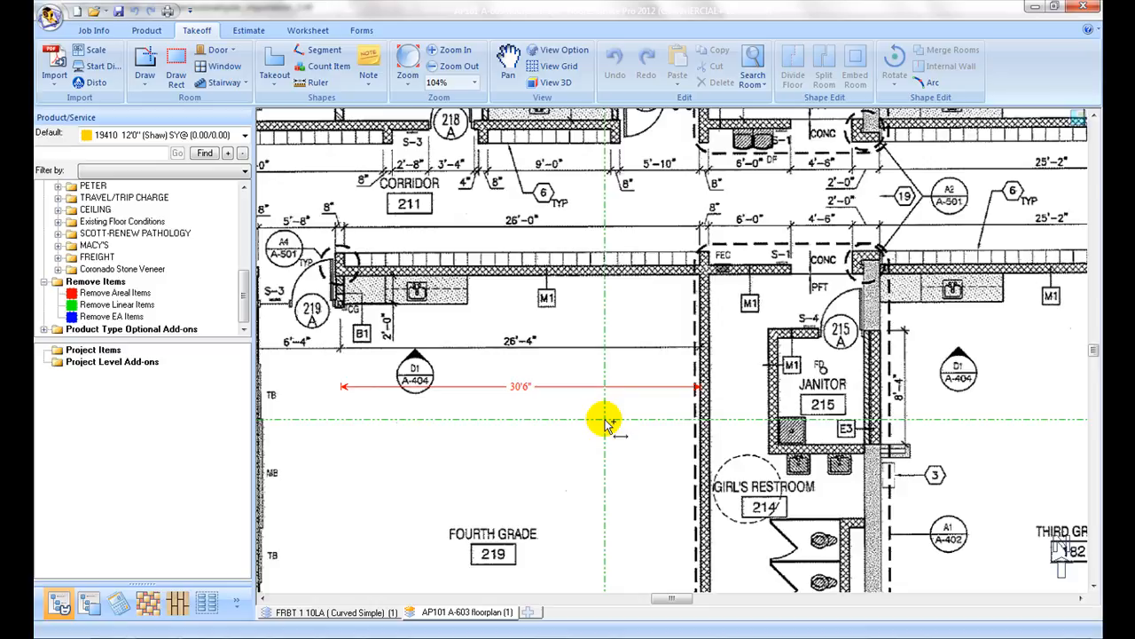
mouse_move(555, 425)
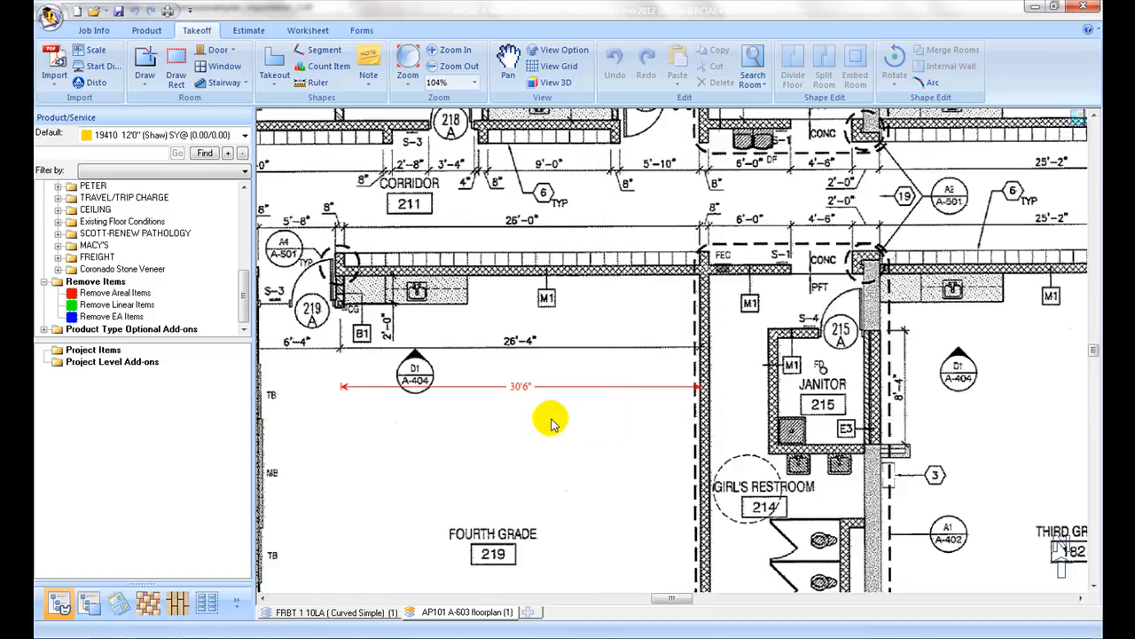
mouse_move(521, 397)
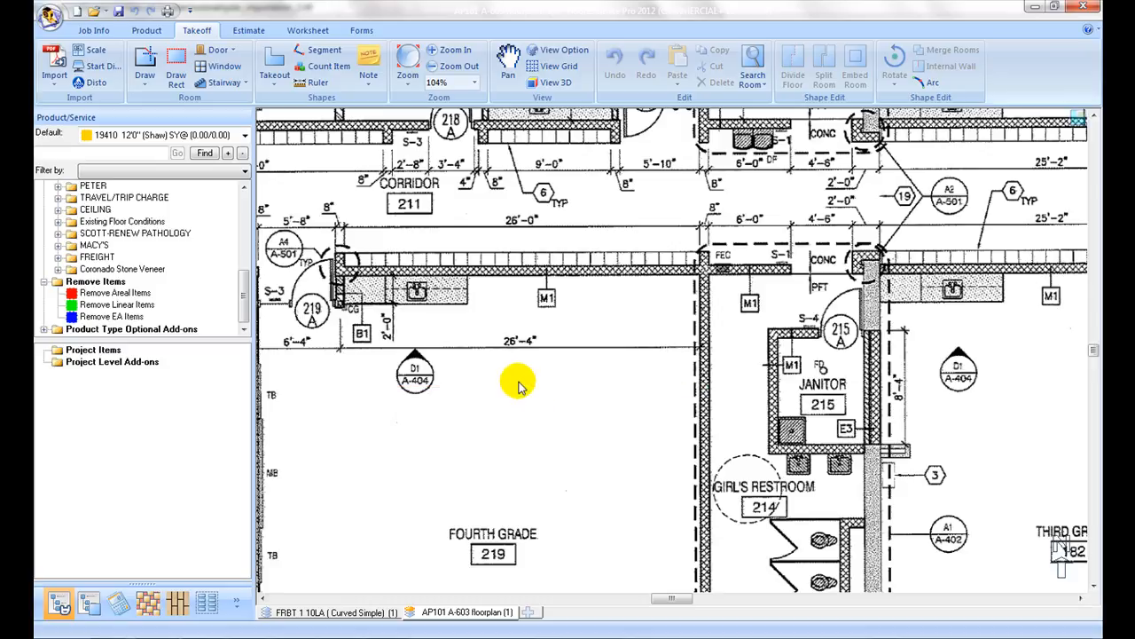
mouse_move(88, 50)
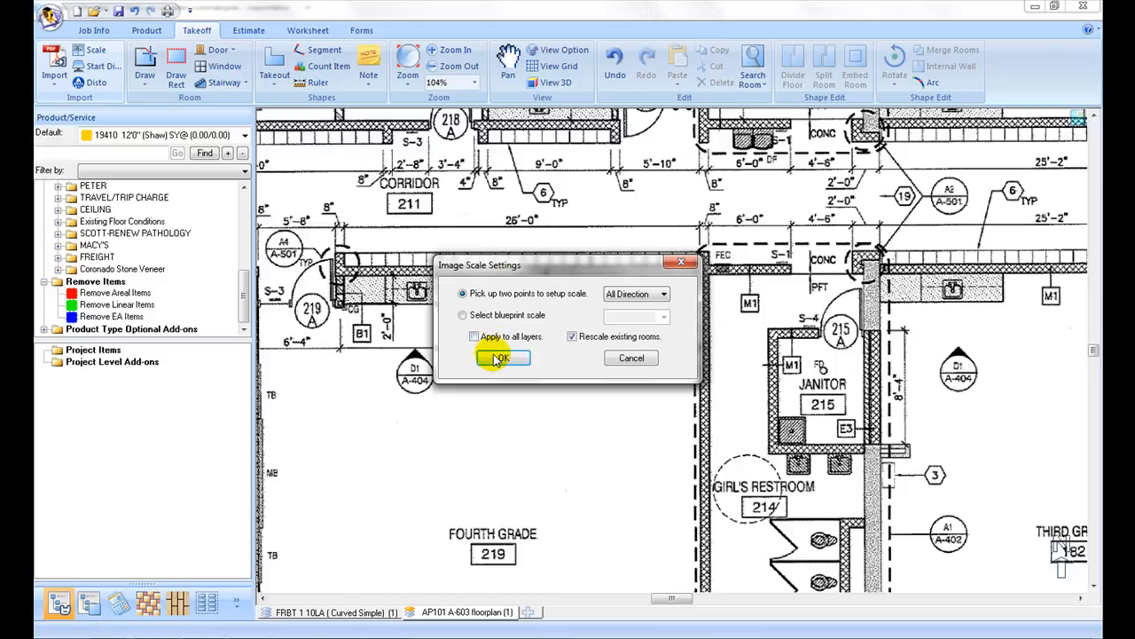
- Scale the A-603 floorplan by two wall points to an actual size of 26'4"
click(502, 358)
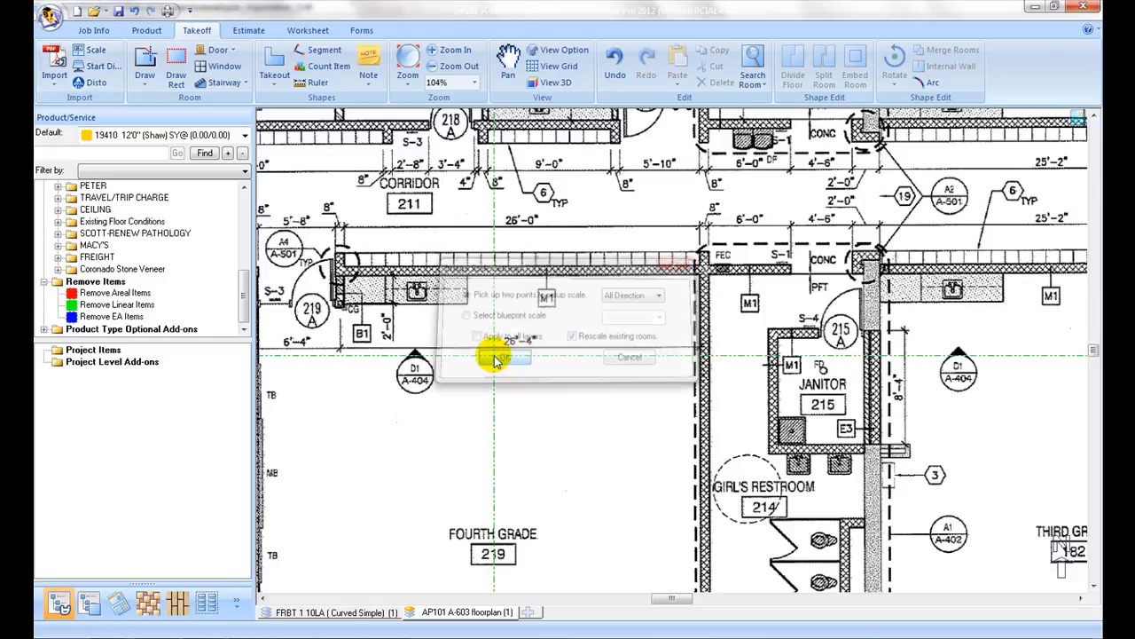
click(501, 355)
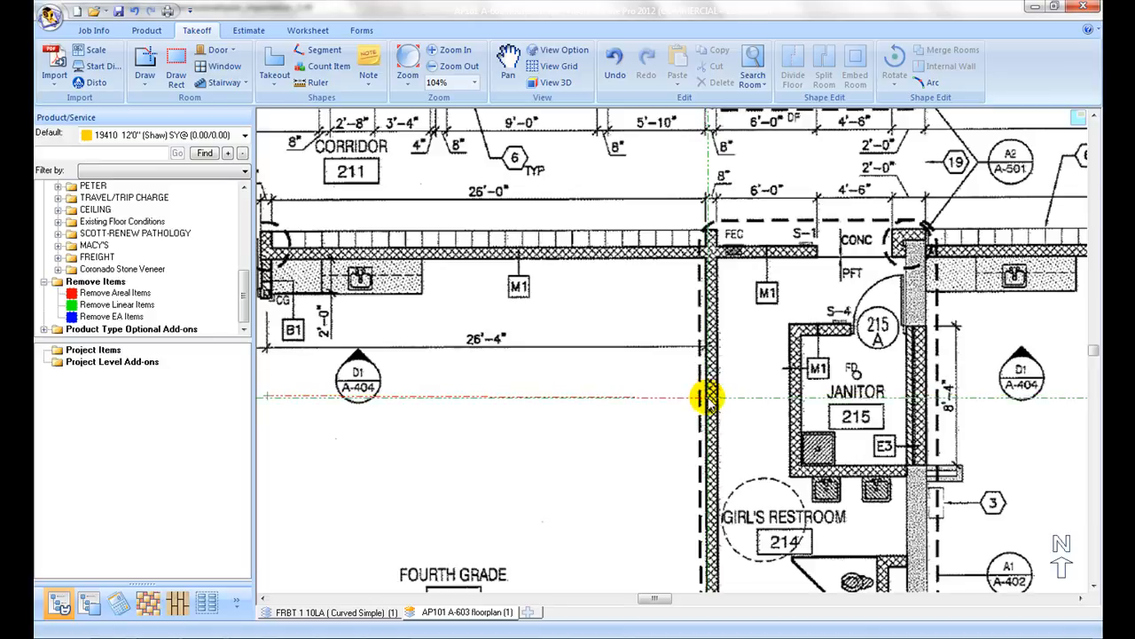
mouse_move(701, 399)
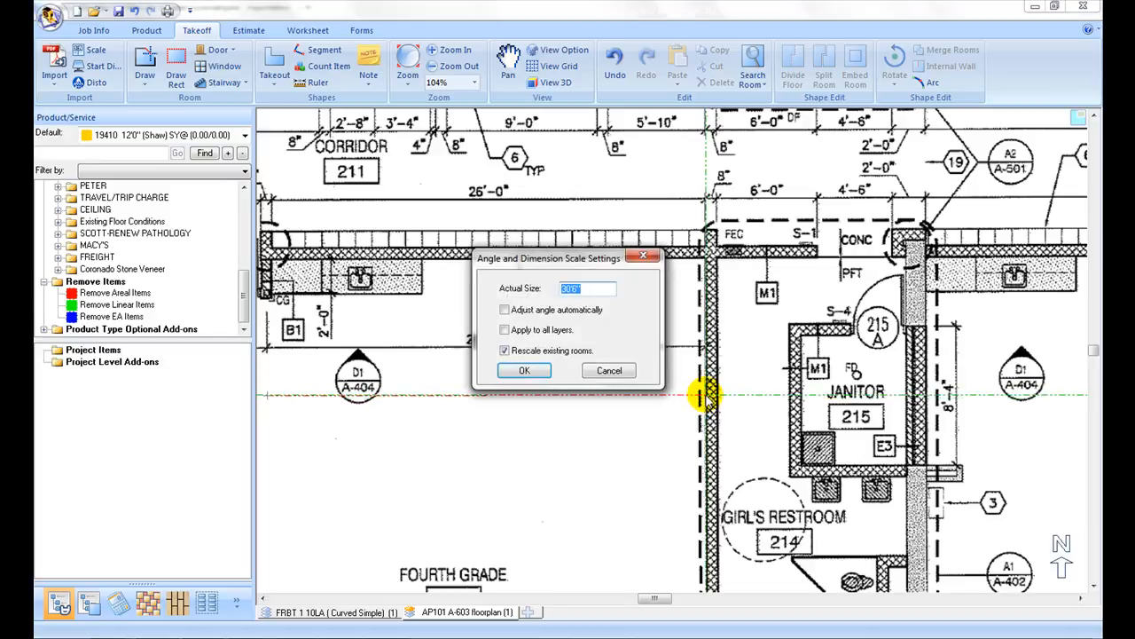
text(26'4")
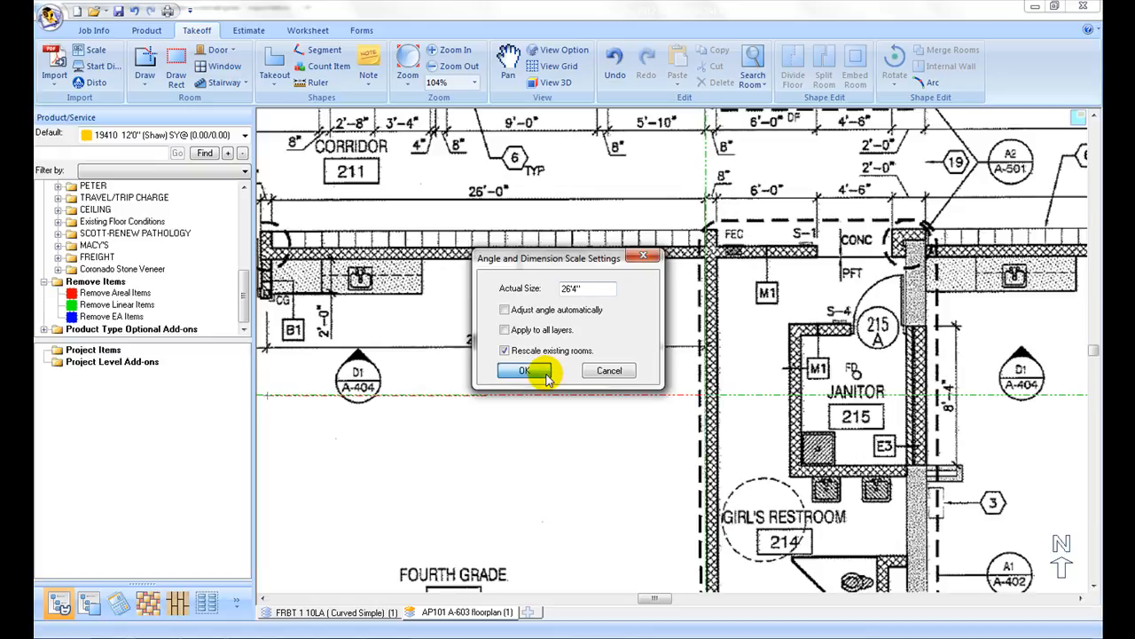
click(525, 370)
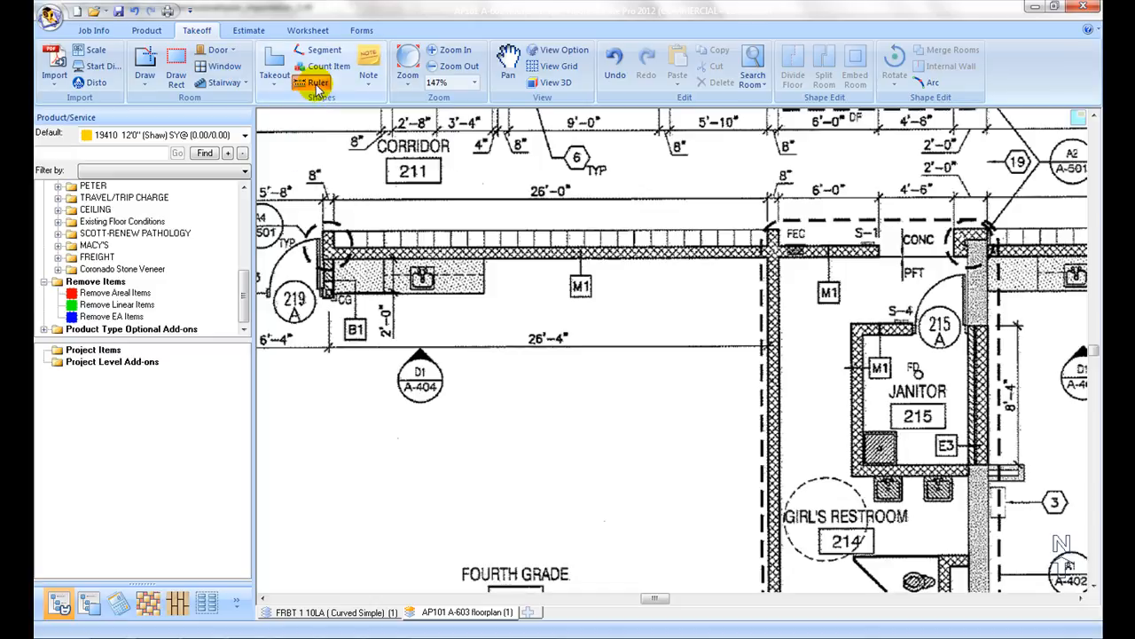
- Start a Ruler measurement from the left wall across Fourth Grade
click(316, 82)
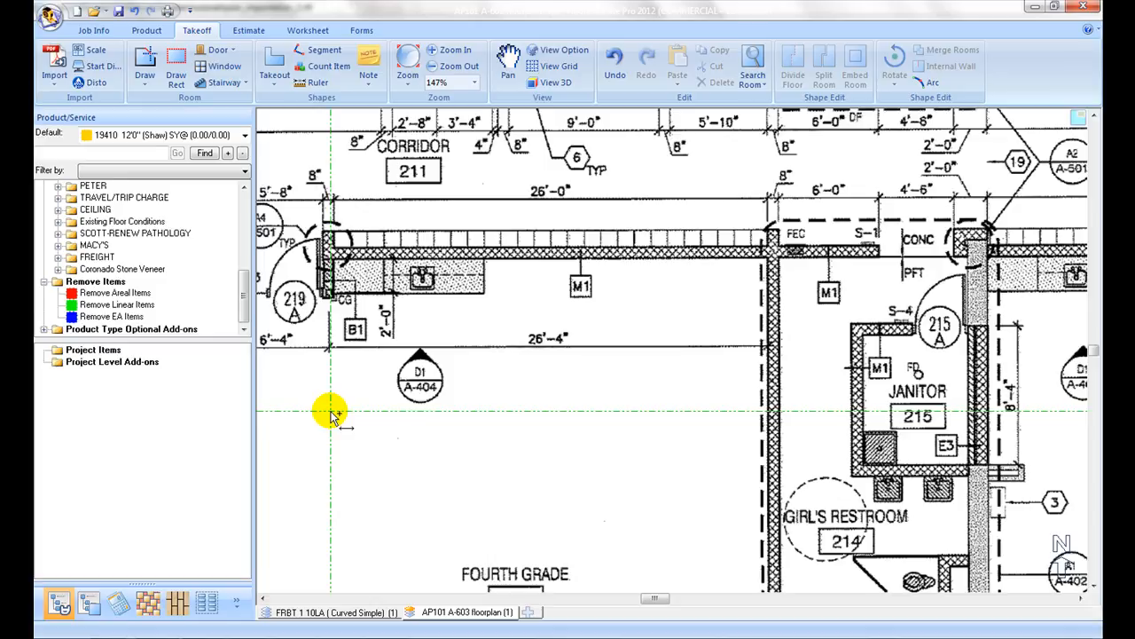
click(331, 416)
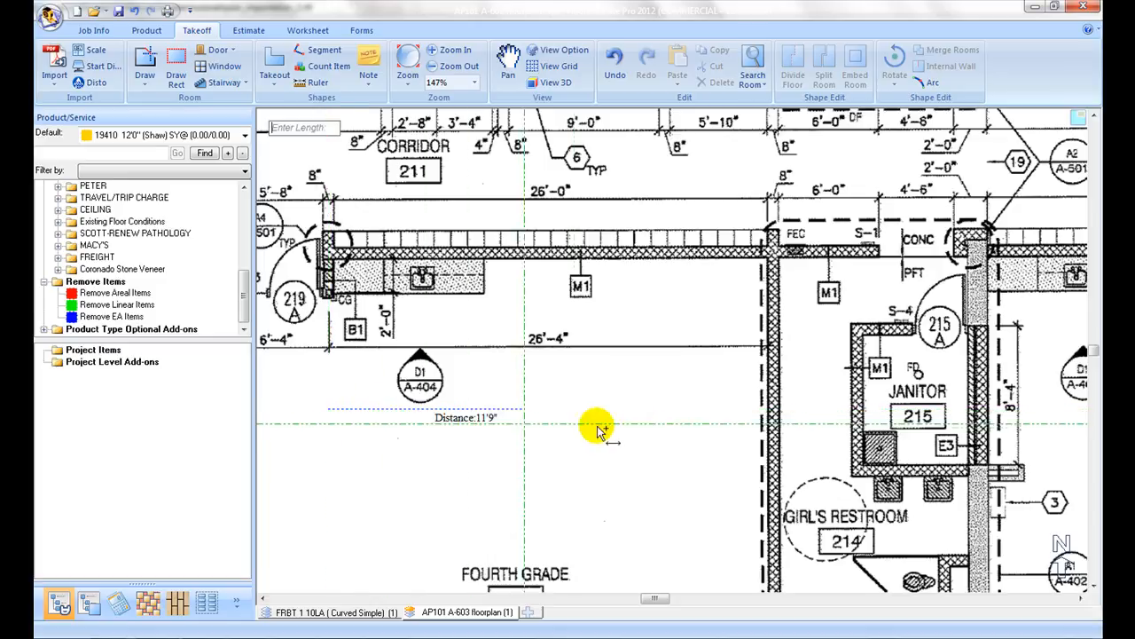
mouse_move(767, 413)
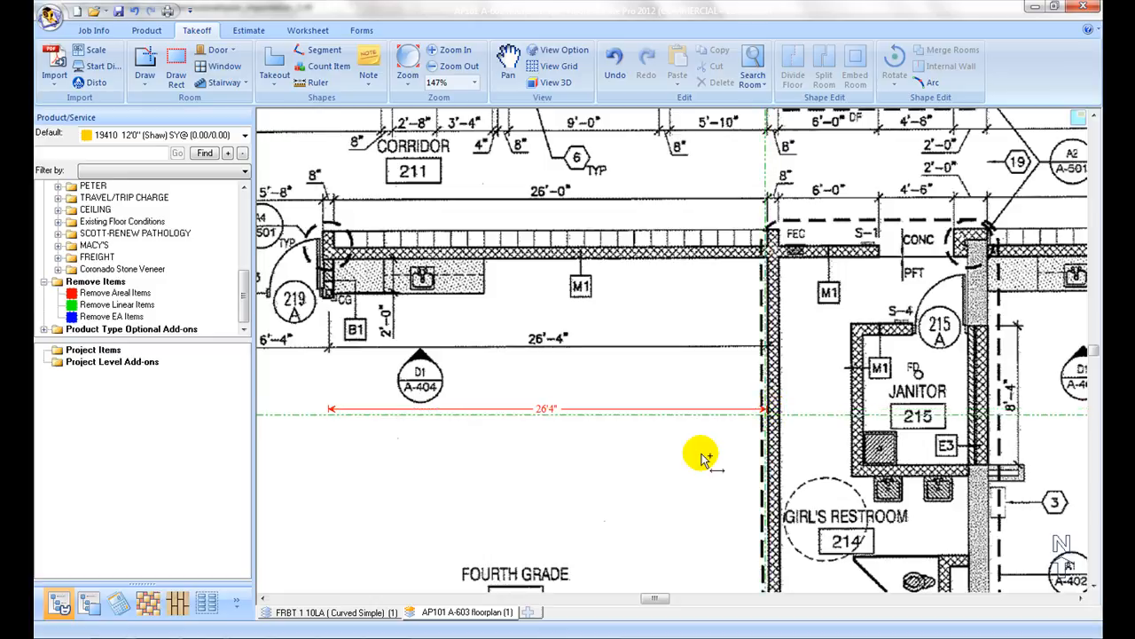
mouse_move(603, 470)
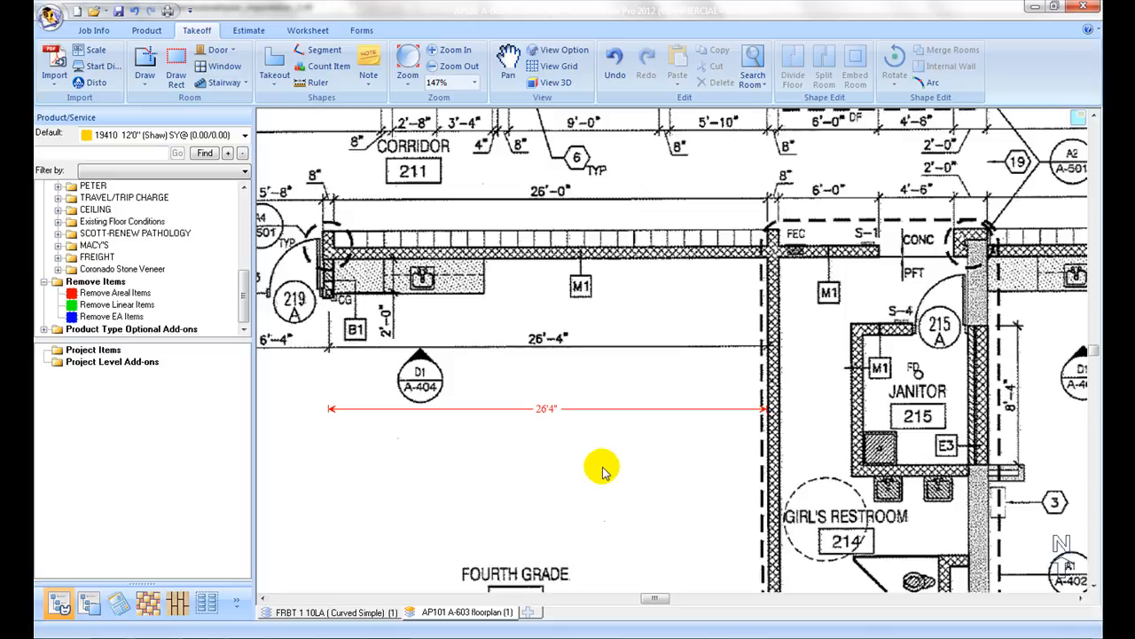
mouse_move(589, 464)
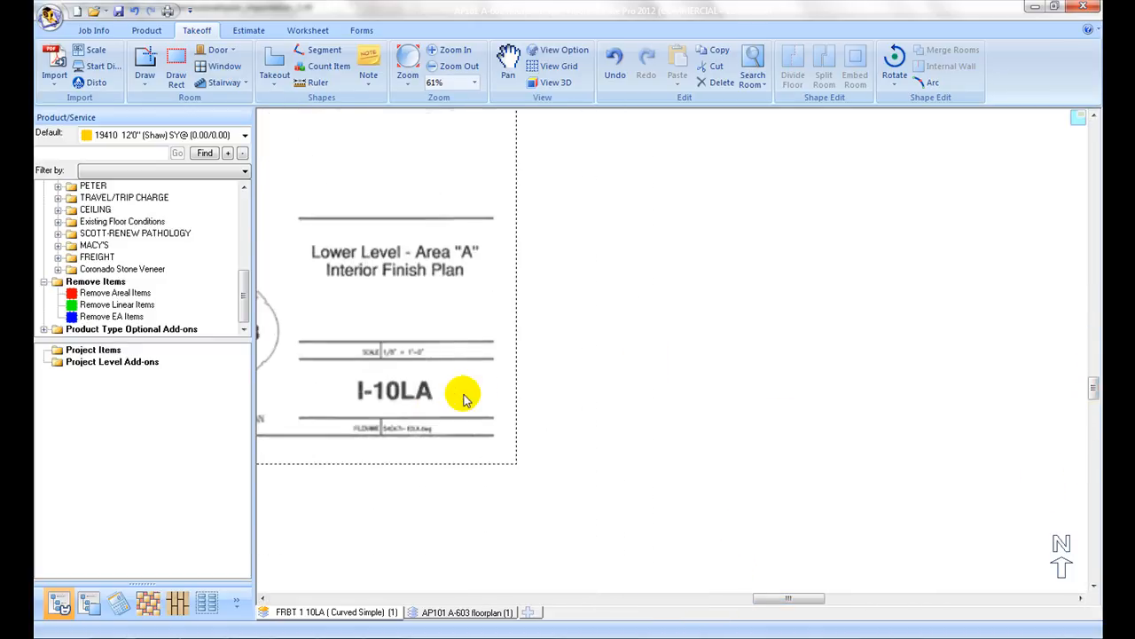
mouse_move(395, 372)
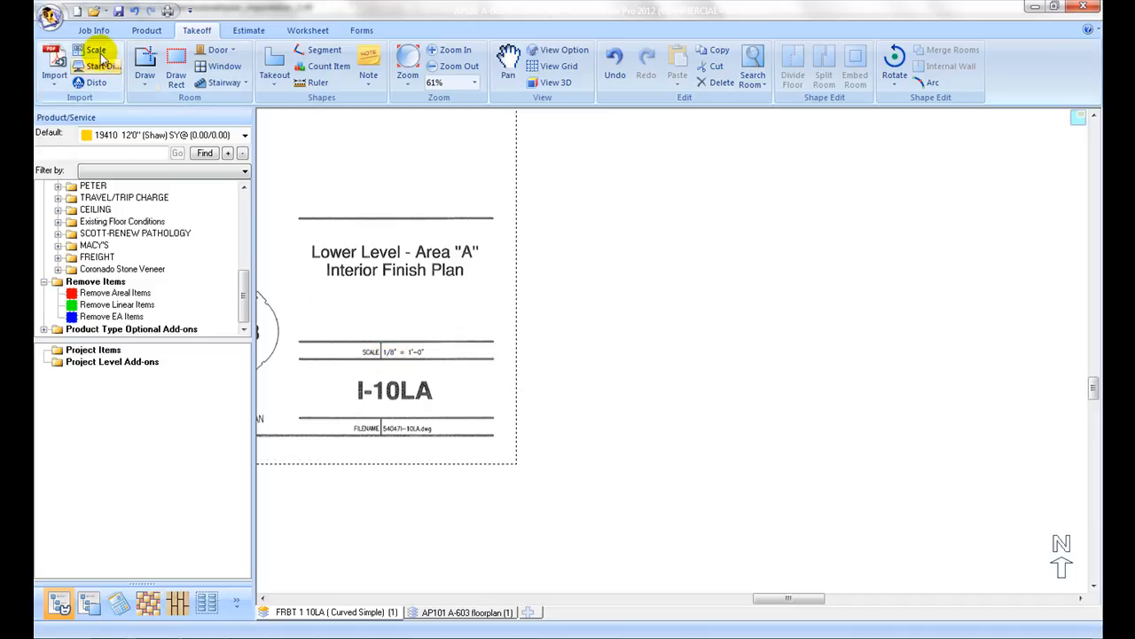
- Set the FRBT 1 10LA sheet to a 1/8 blueprint scale
click(89, 51)
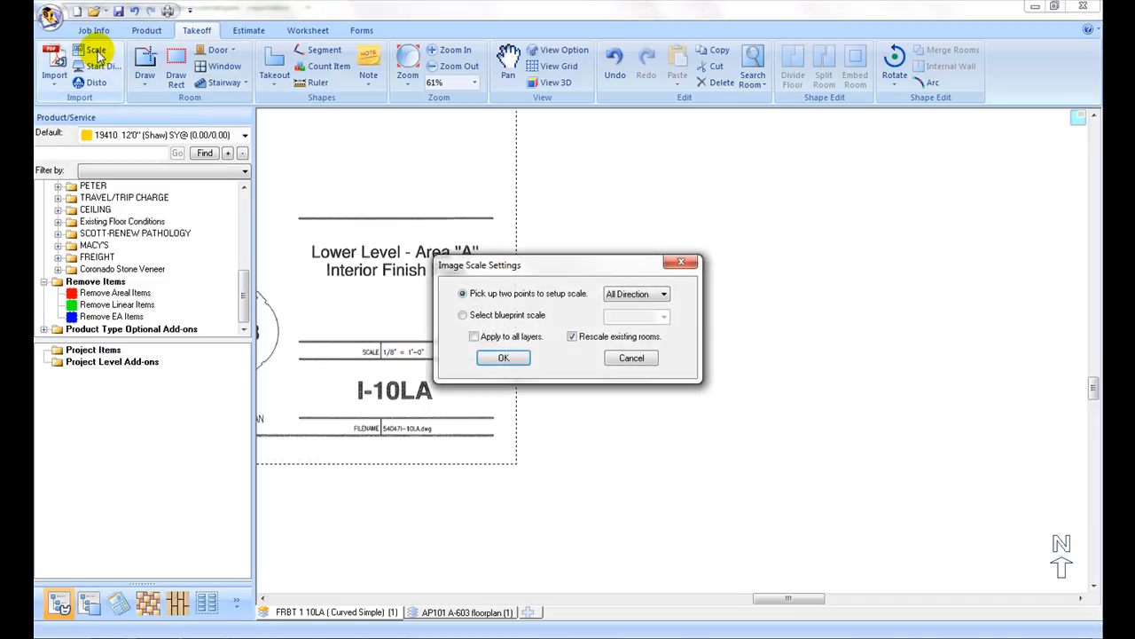
click(463, 315)
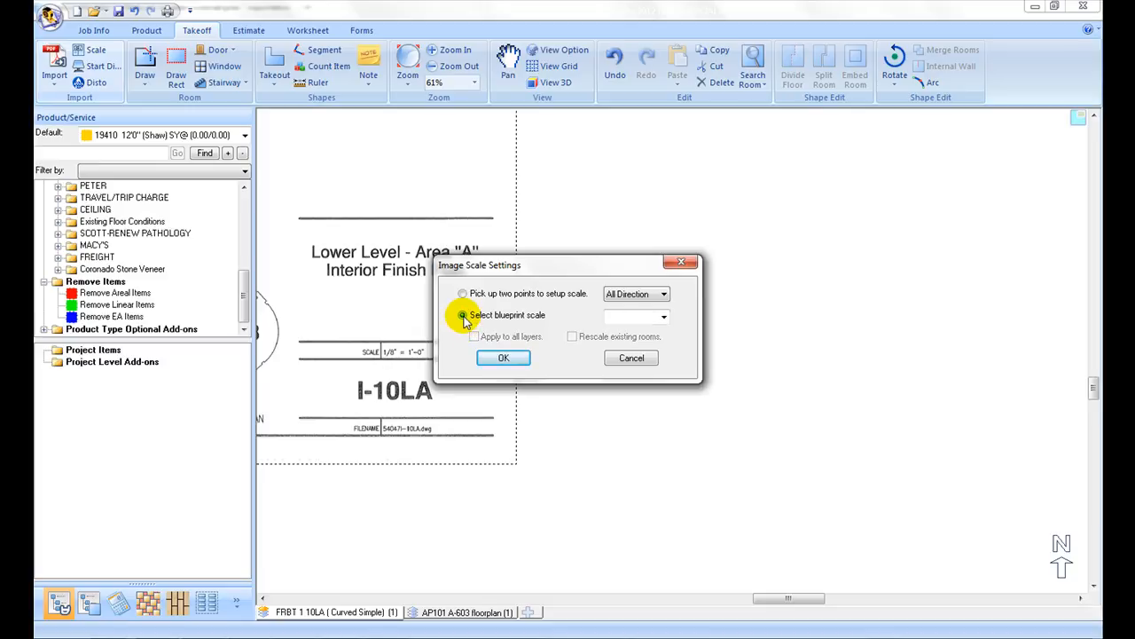
click(674, 317)
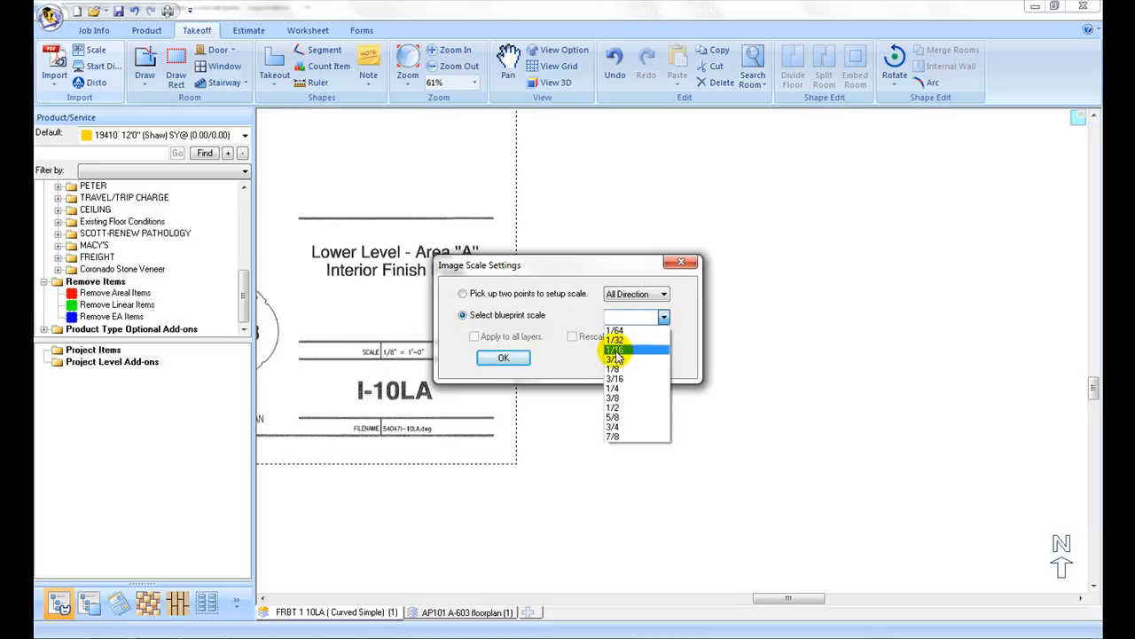
click(630, 368)
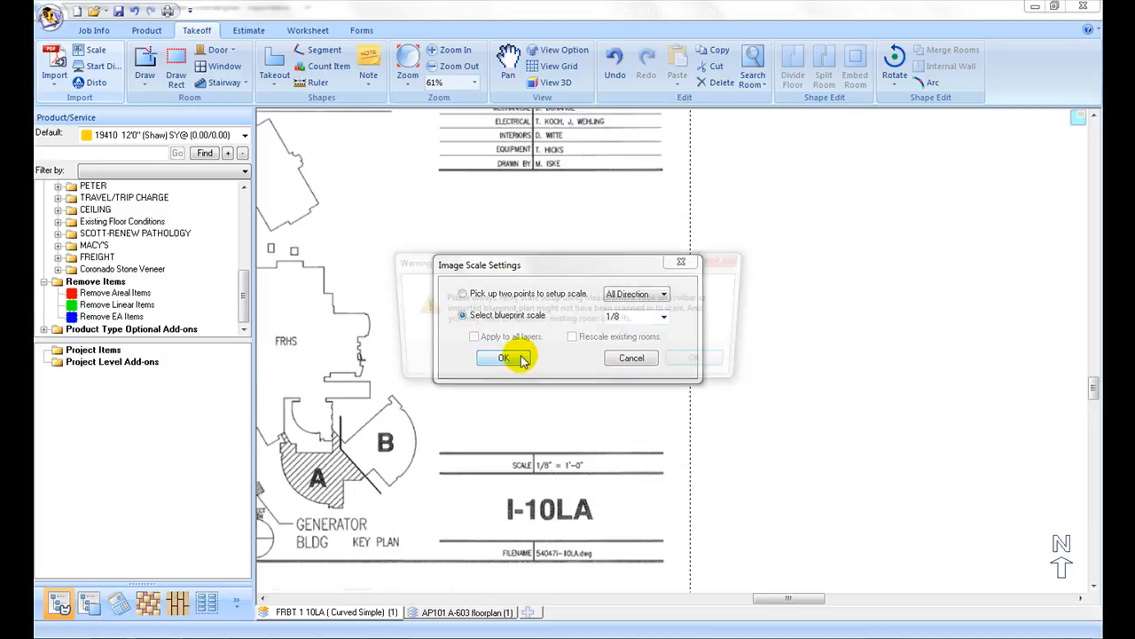
click(504, 358)
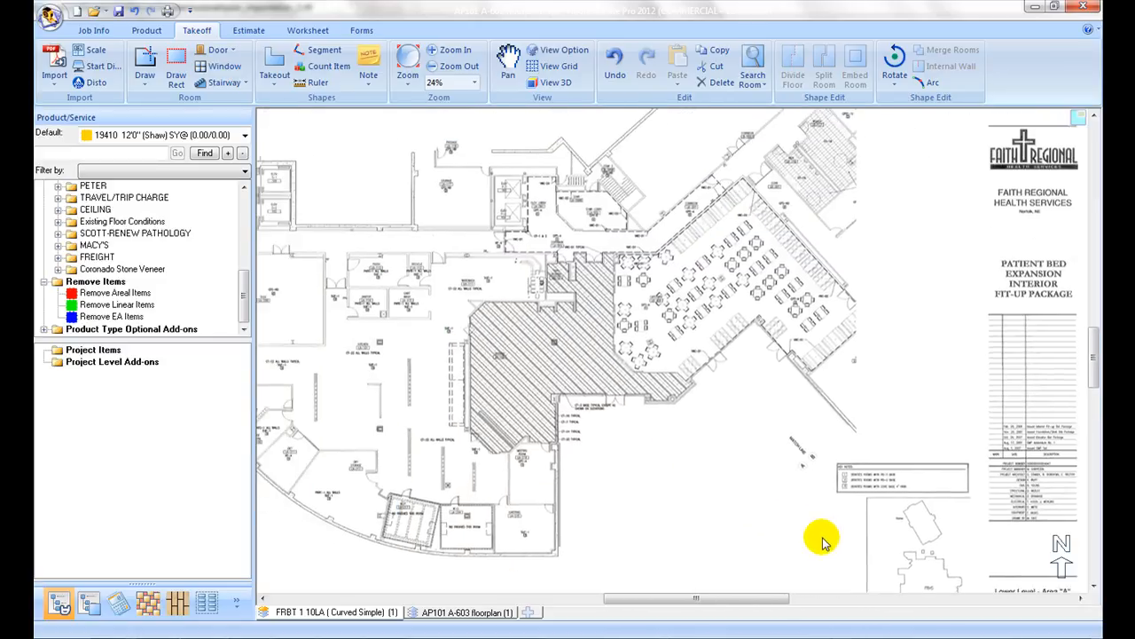
- Pan toward the title block, then zoom to fit the whole curved floor plan
drag(821, 537, 559, 386)
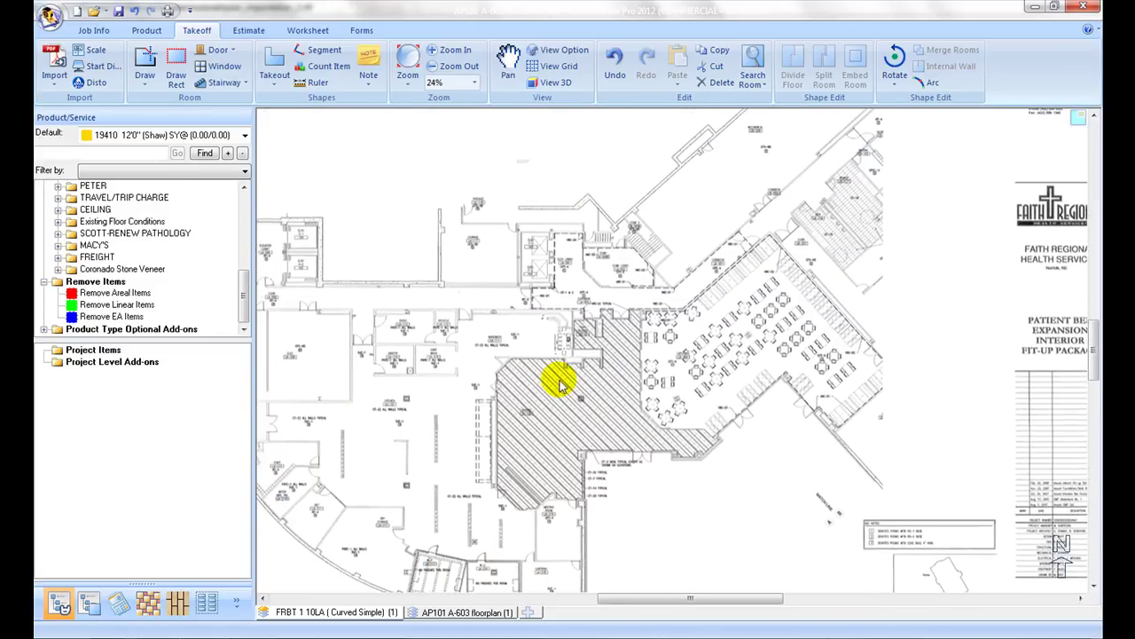
click(441, 50)
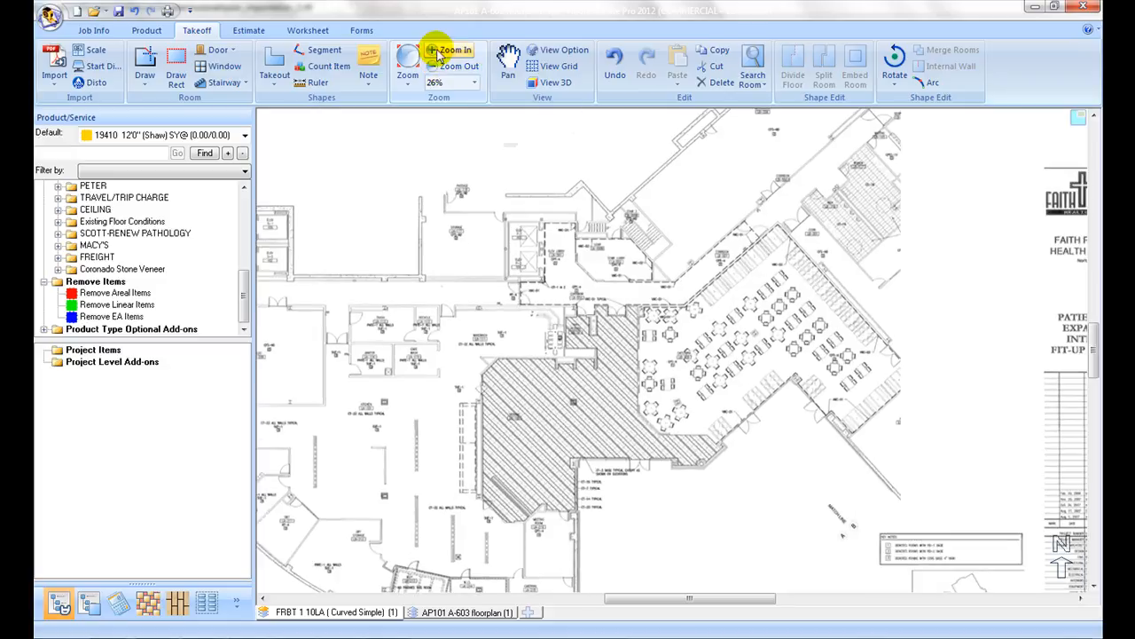
click(441, 48)
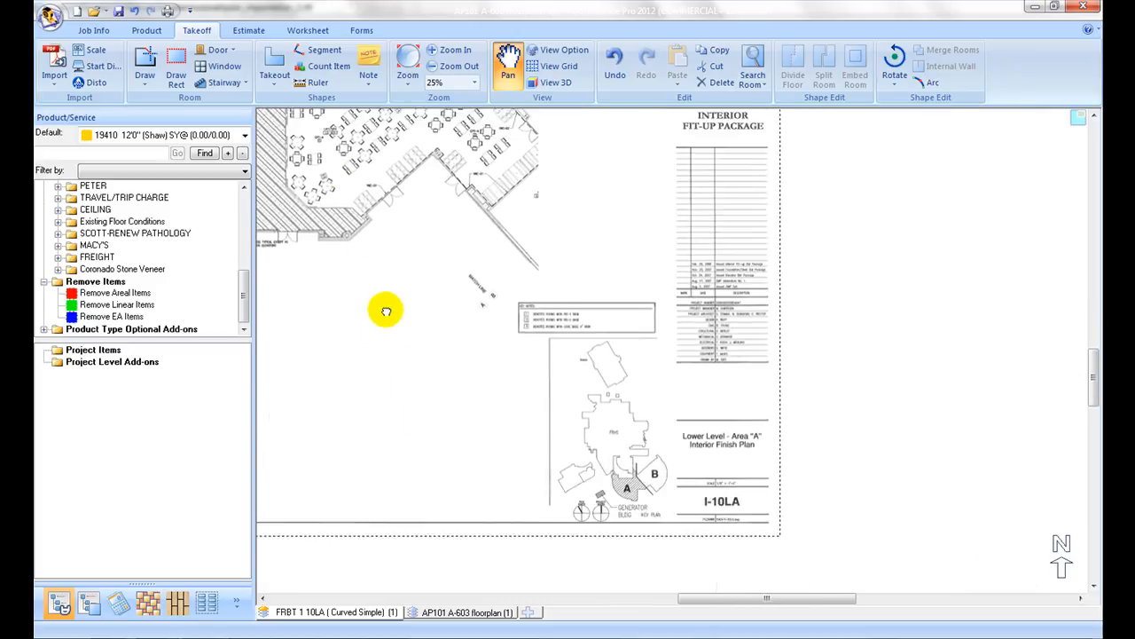
drag(385, 311, 558, 331)
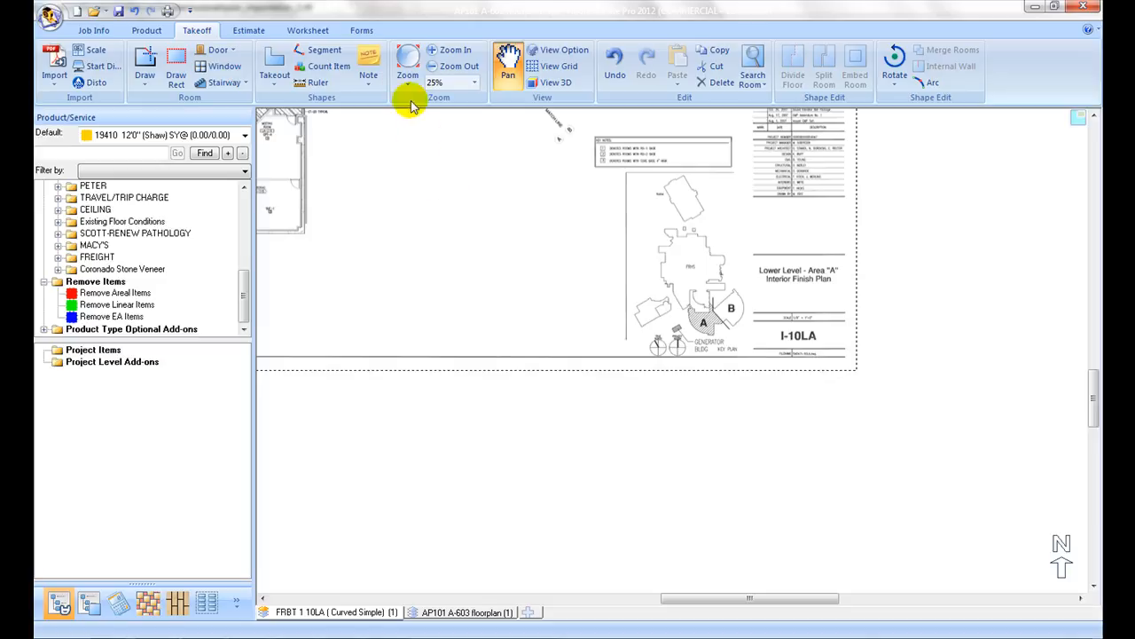
mouse_move(405, 58)
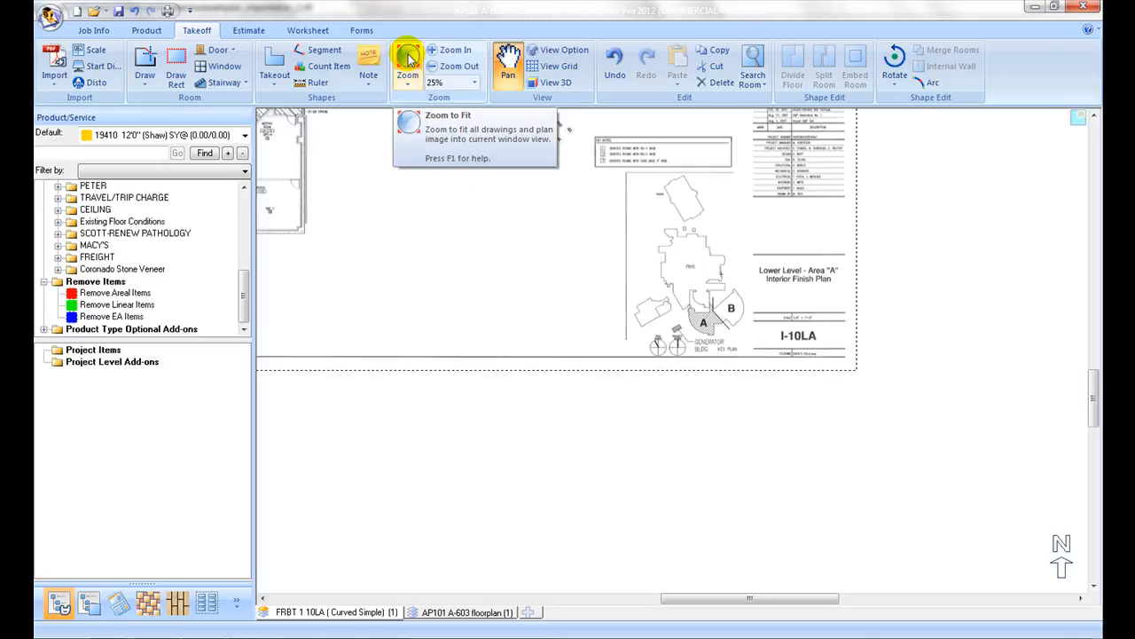
click(408, 57)
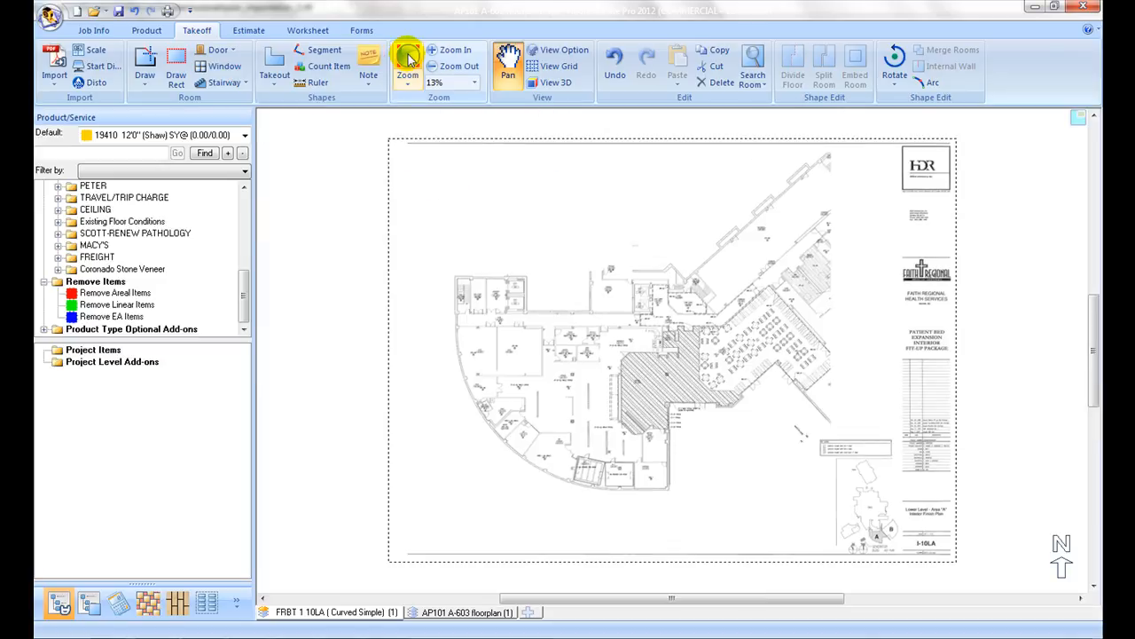